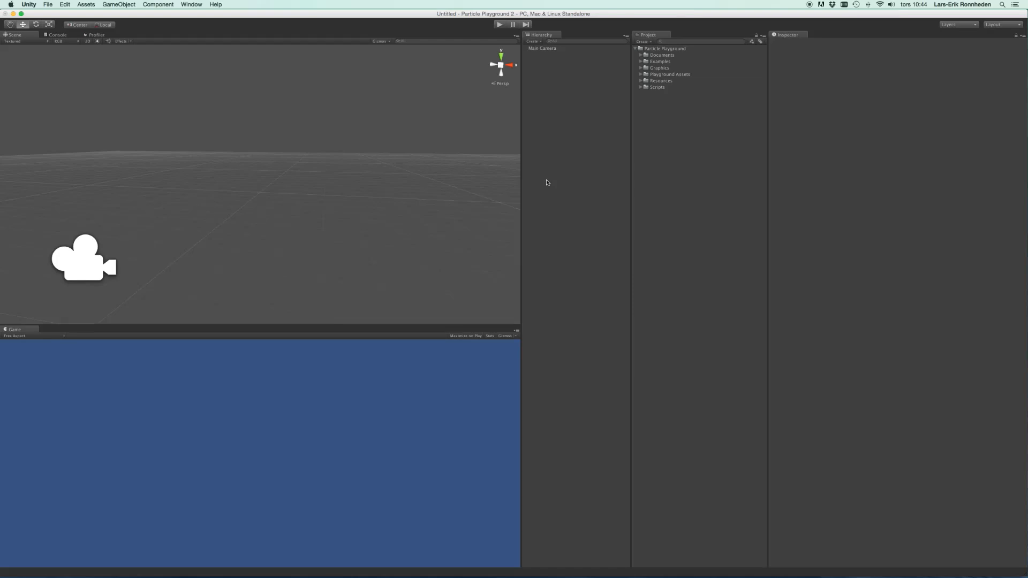
pyautogui.moveTo(230, 56)
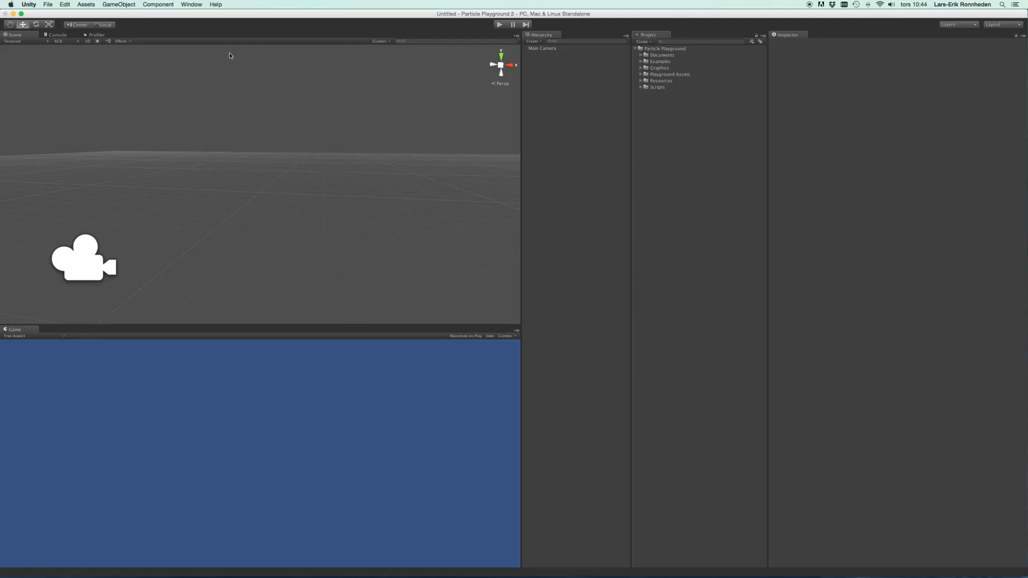
# View the Particle Playground 2 Asset Store page via the Window menu, then return to the Window list.
pyautogui.click(192, 3)
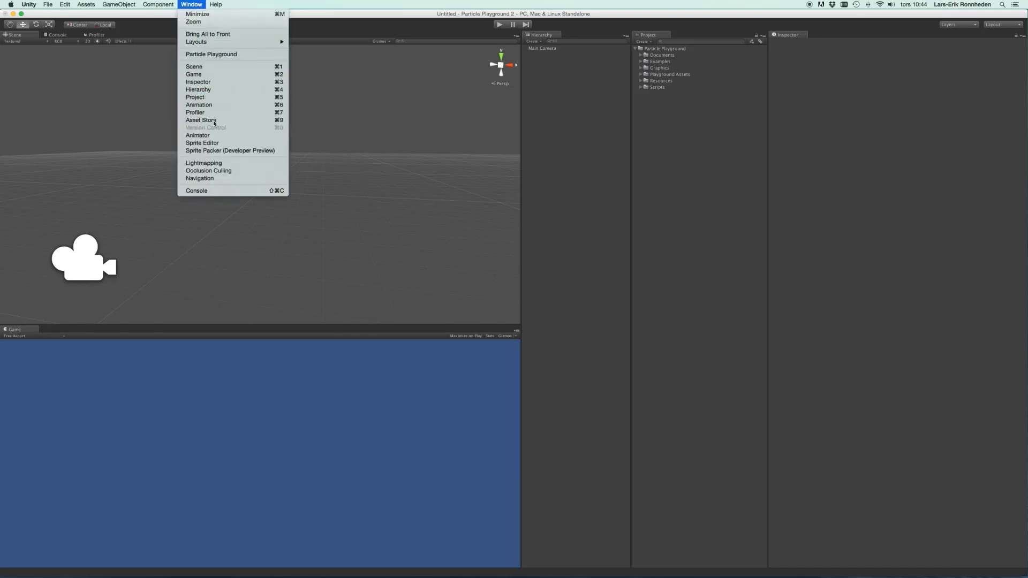
pyautogui.click(200, 120)
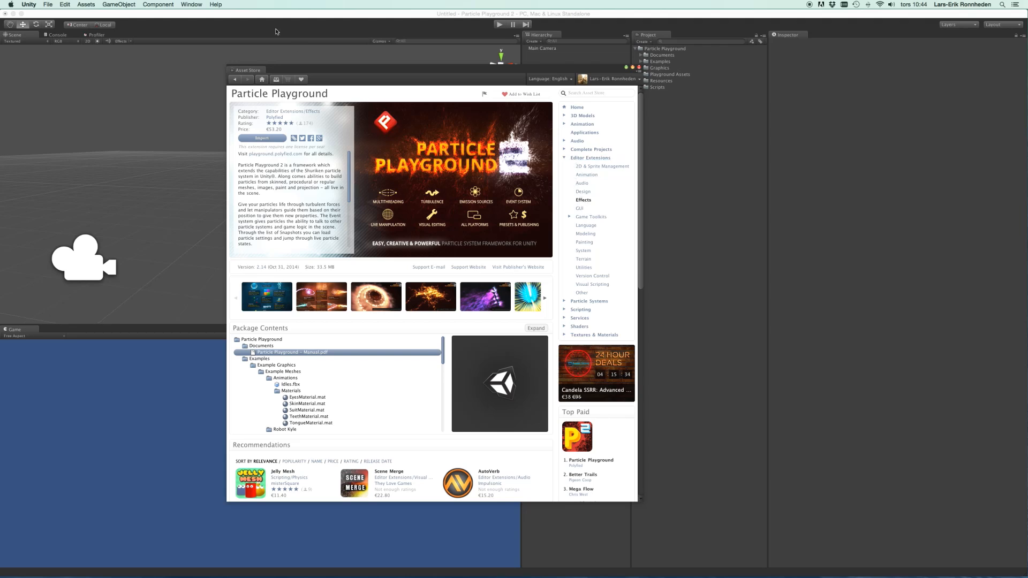
pyautogui.click(192, 5)
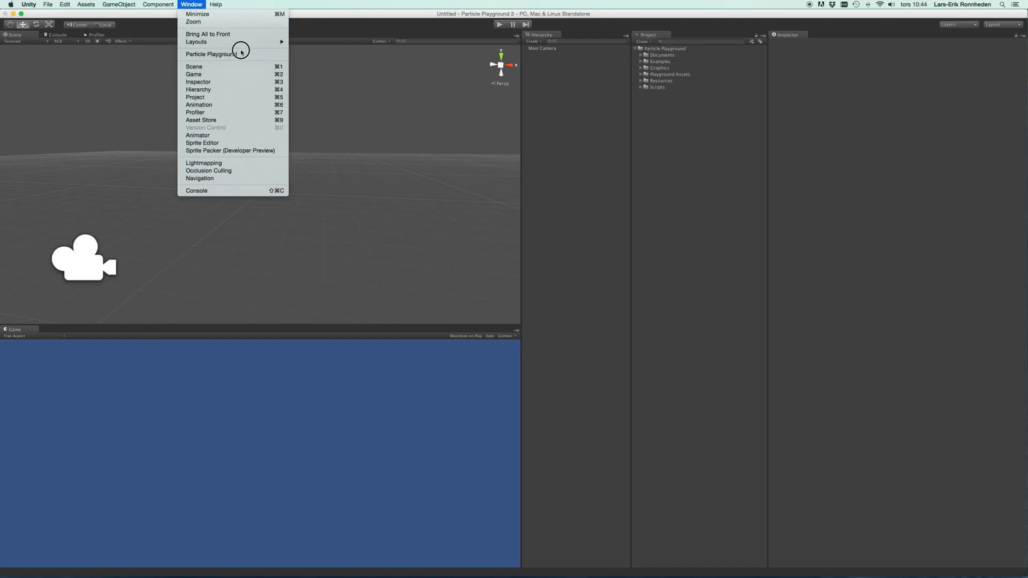
pyautogui.moveTo(233, 54)
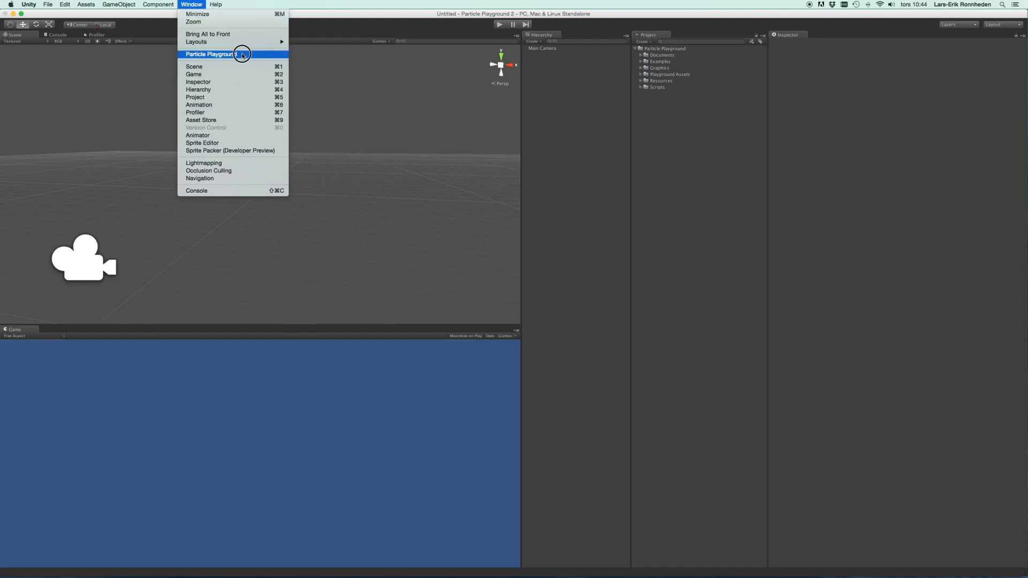
# Open the Particle Playground editor window with its example preset gallery.
pyautogui.click(210, 54)
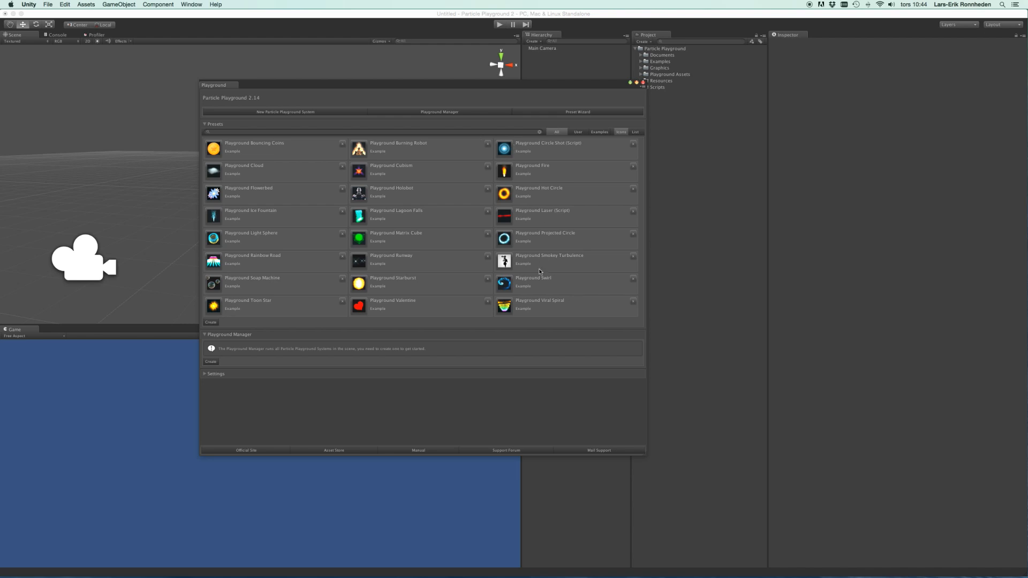
pyautogui.moveTo(417, 307)
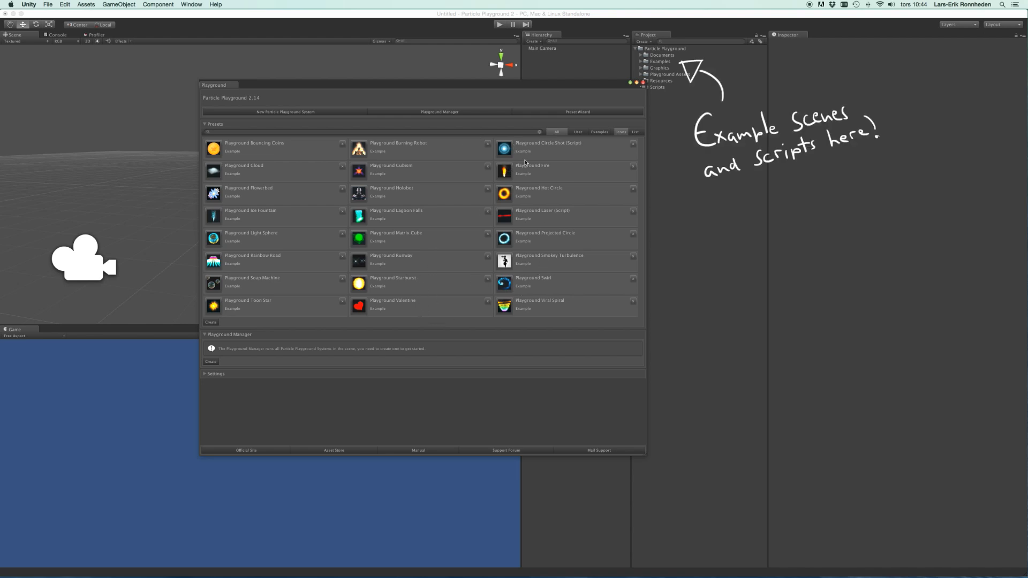
# Open the Preset Wizard and switch it to the Publish tab for Playground Bouncing Coins.
pyautogui.click(577, 112)
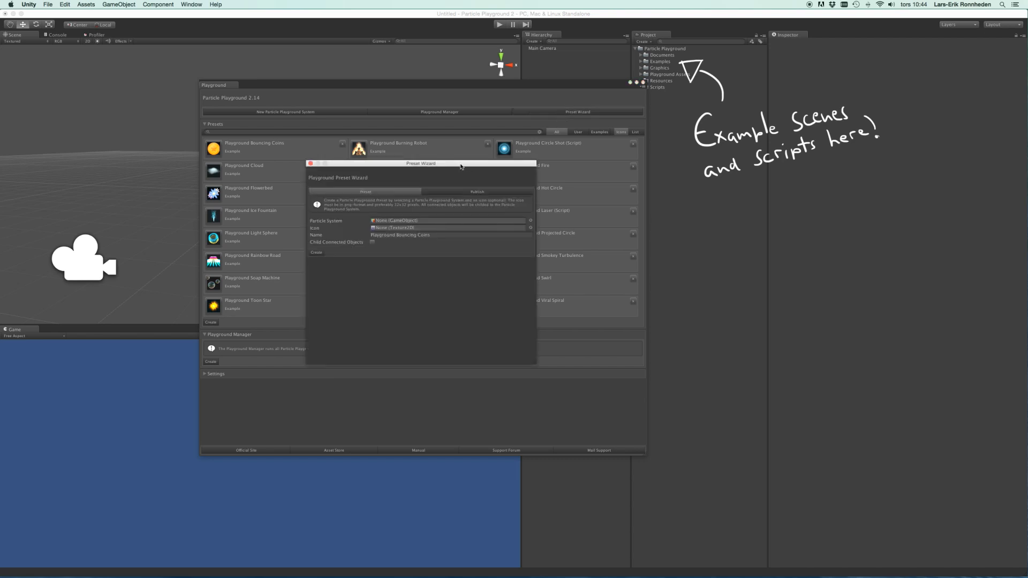
pyautogui.moveTo(423, 174)
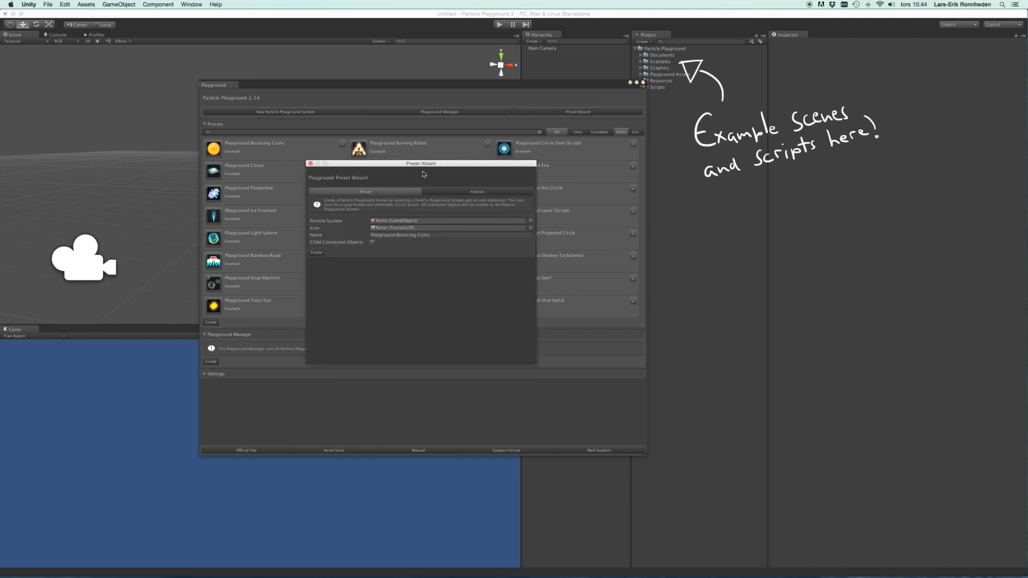
pyautogui.click(476, 192)
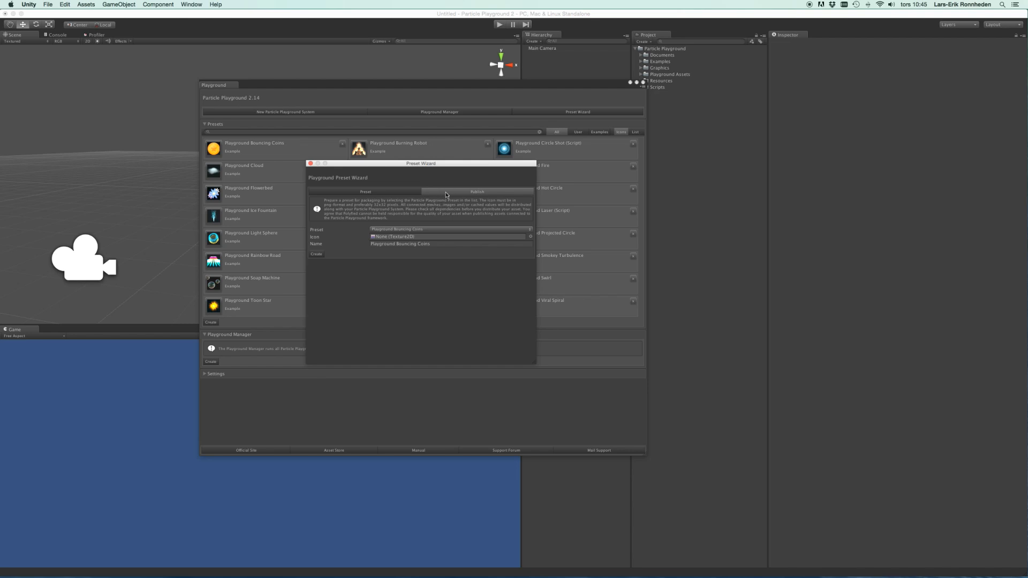
pyautogui.moveTo(458, 205)
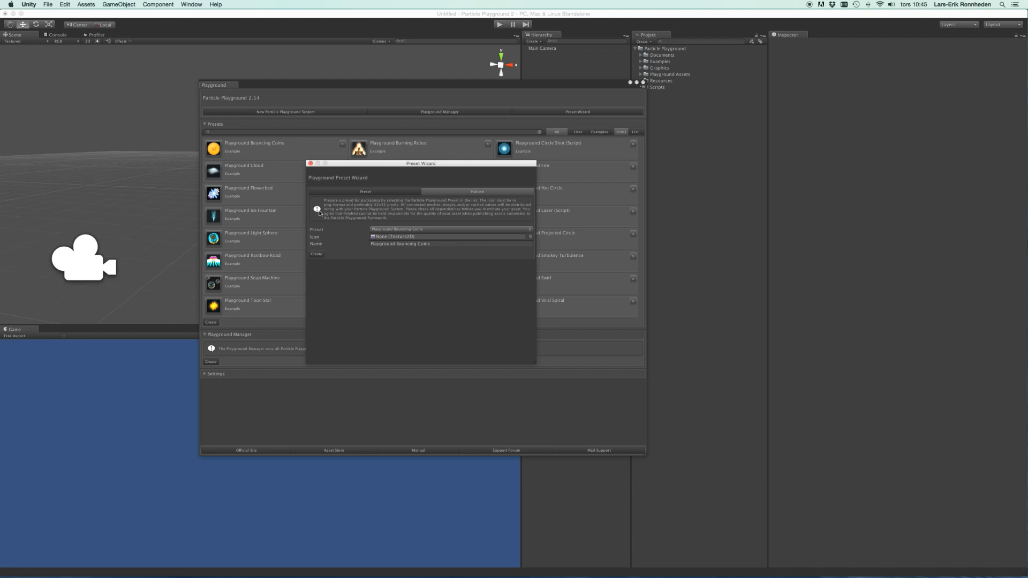
# Close the wizard and expand Settings to show the Editor Limits values and default Paths.
pyautogui.click(311, 163)
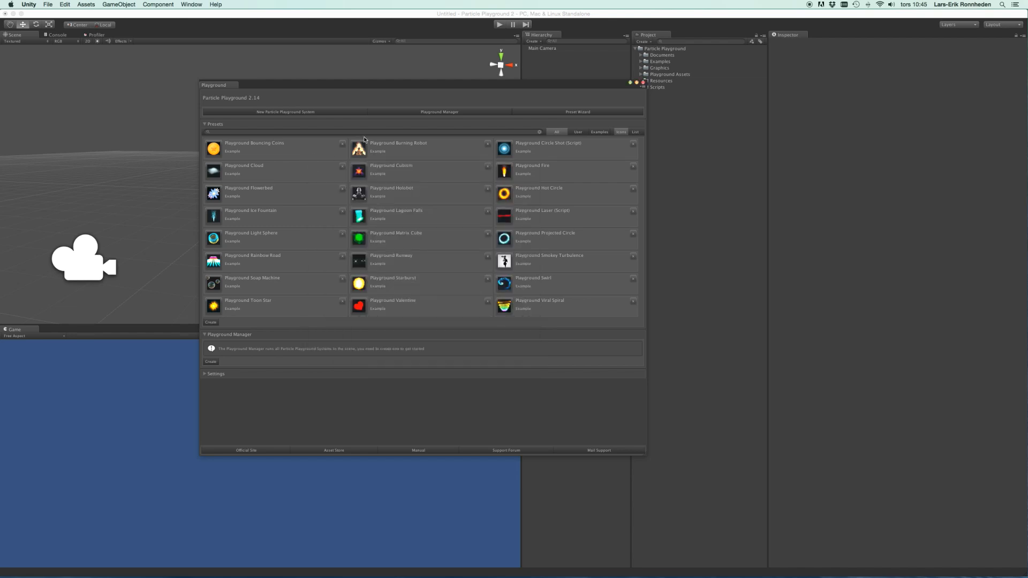
pyautogui.moveTo(275, 329)
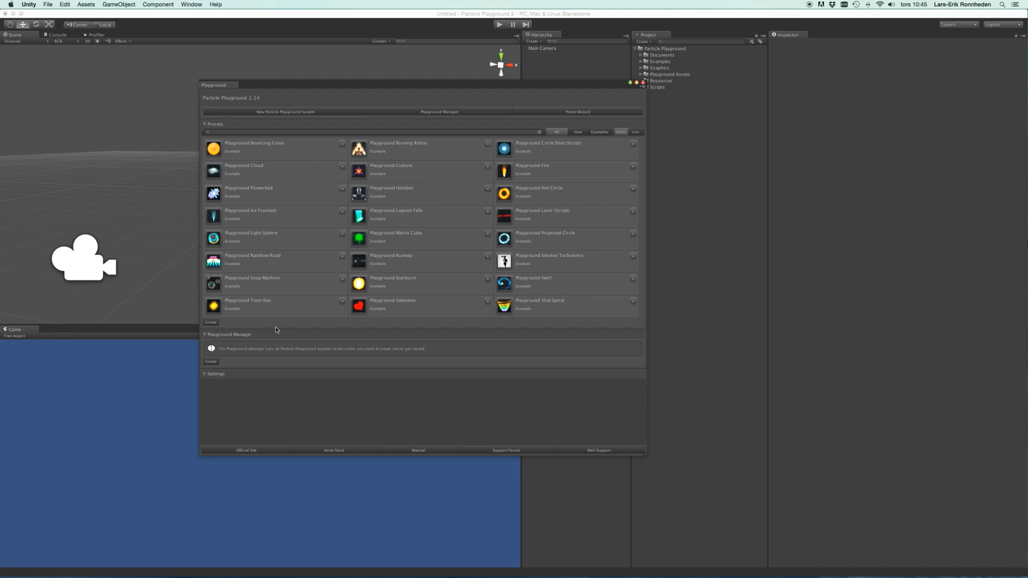
pyautogui.moveTo(258, 378)
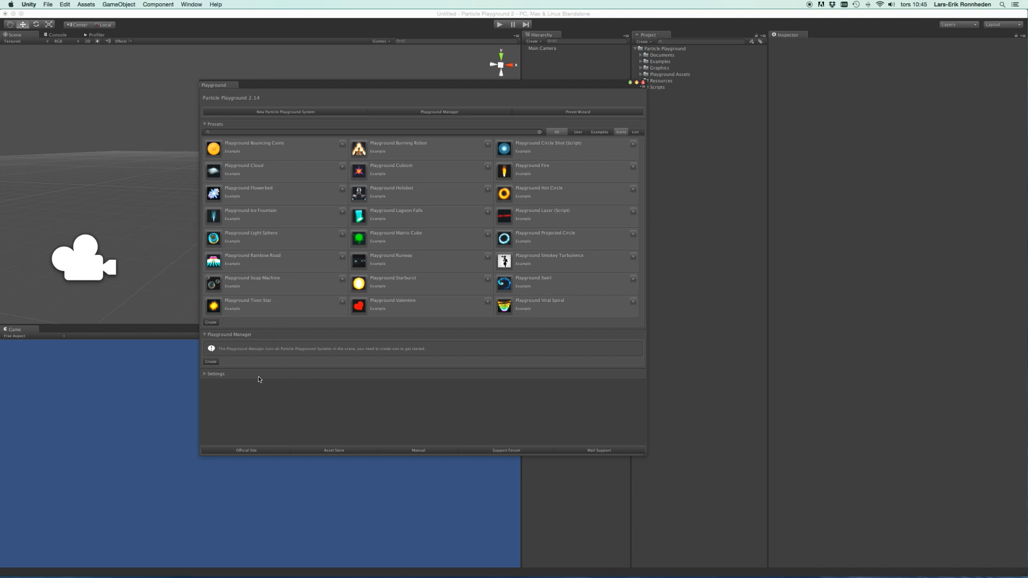
pyautogui.click(216, 373)
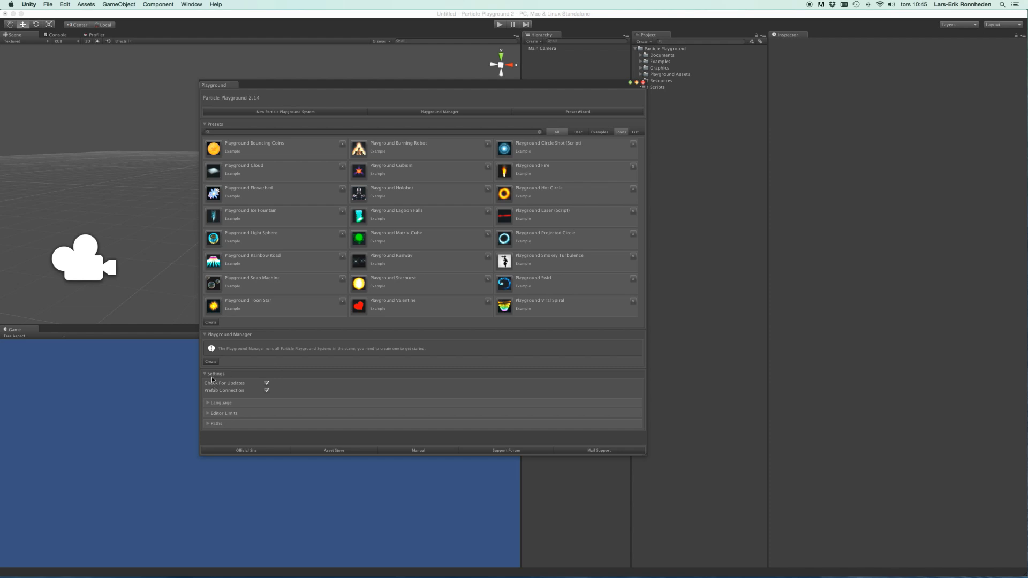
pyautogui.moveTo(269, 409)
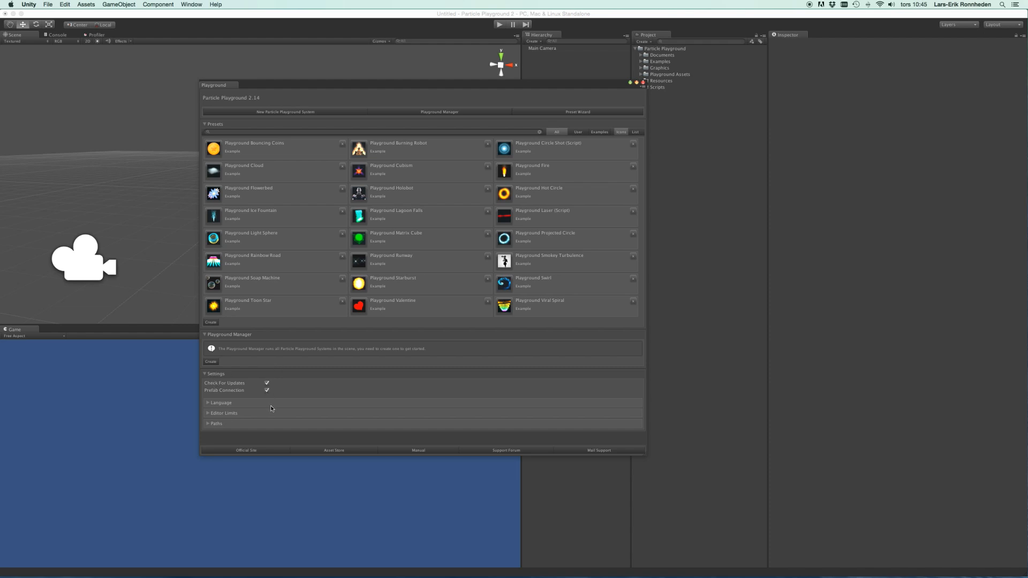
pyautogui.moveTo(239, 408)
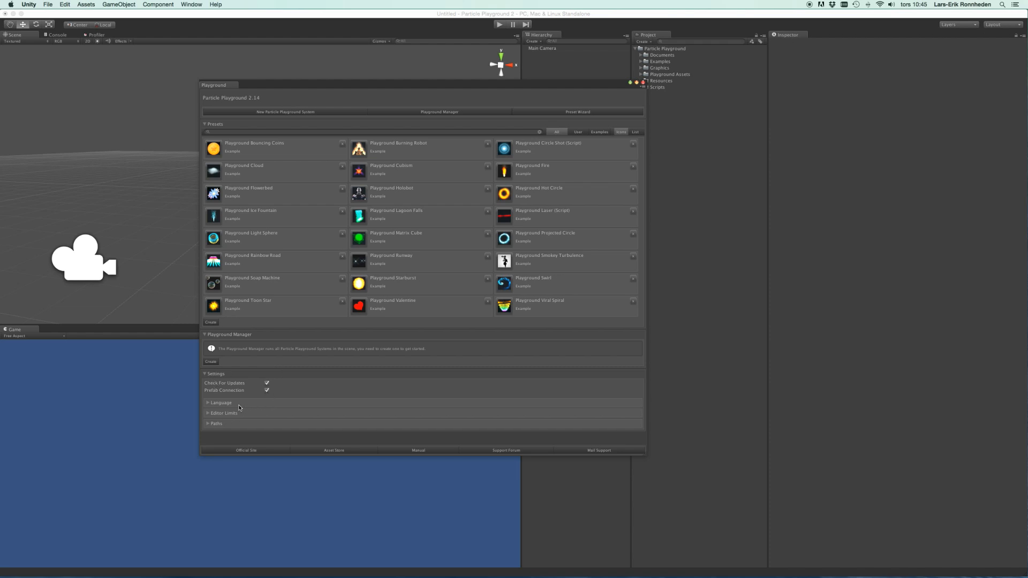
pyautogui.click(222, 402)
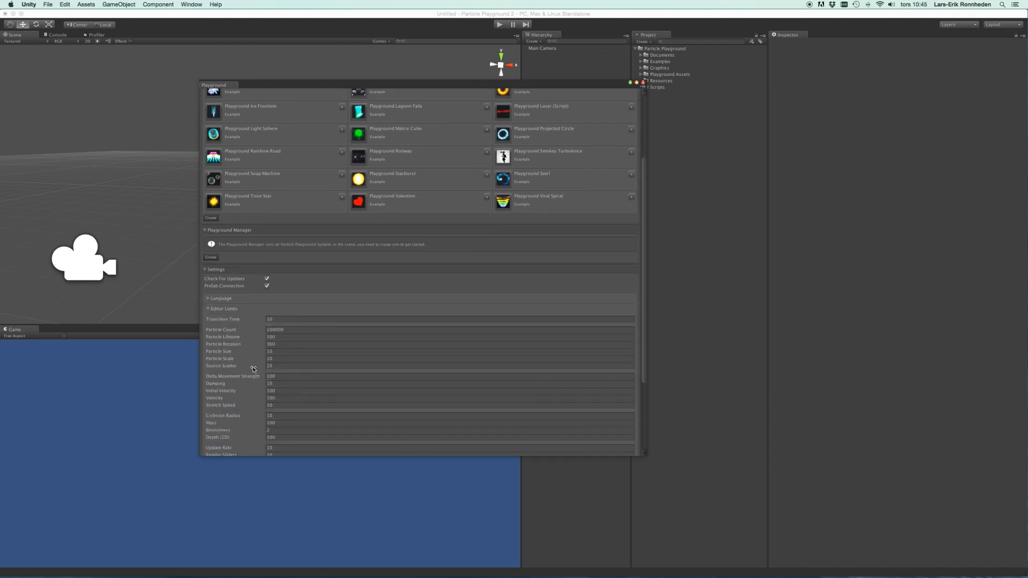
pyautogui.scroll(-3)
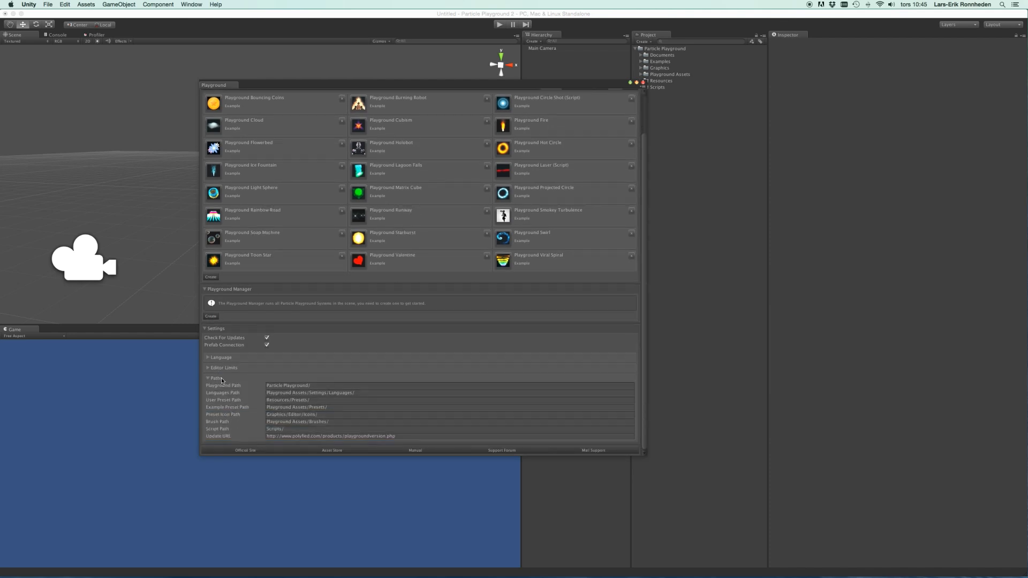
pyautogui.moveTo(259, 386)
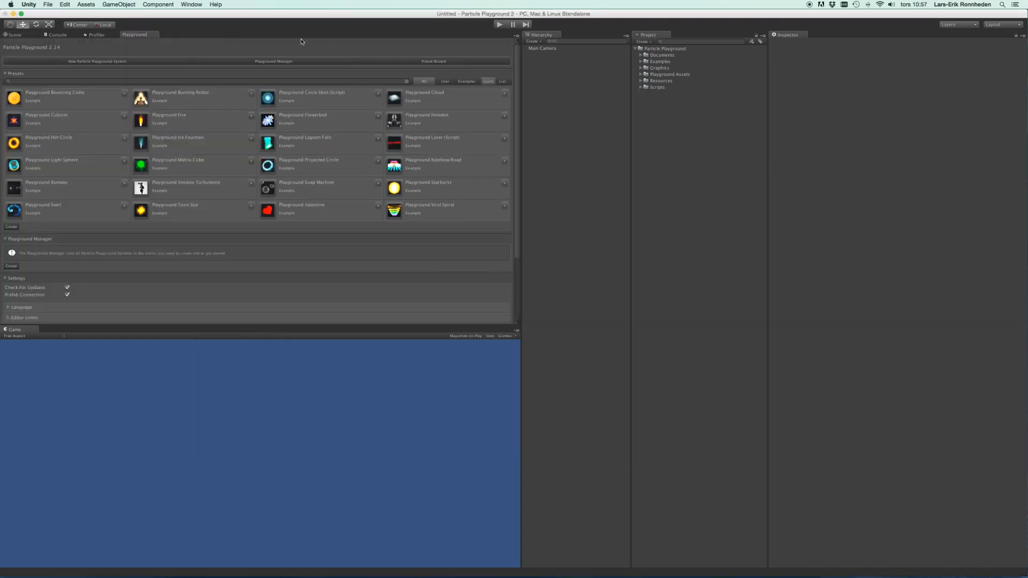
pyautogui.moveTo(302, 64)
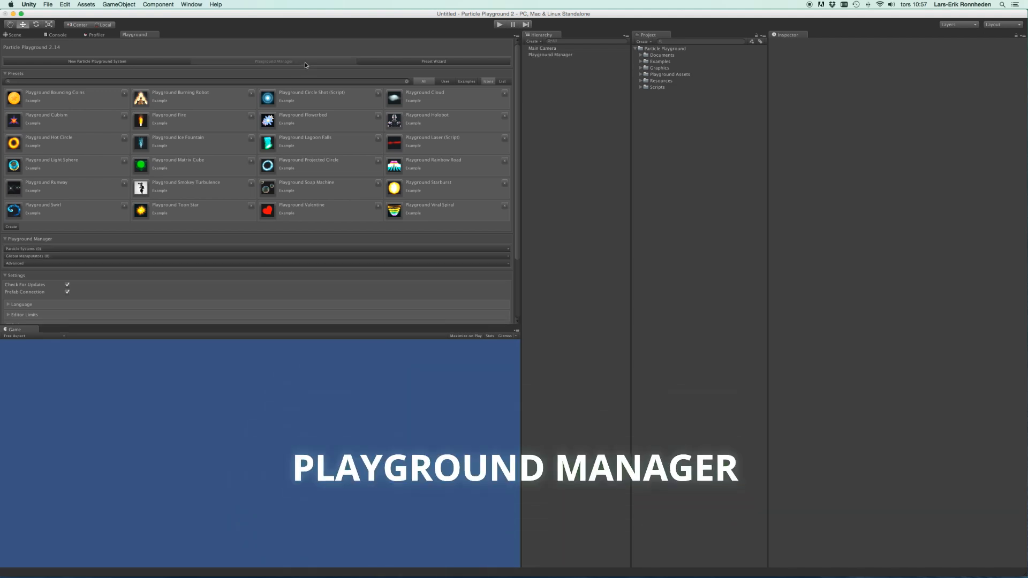
# Select the new Playground Manager in the Hierarchy to inspect its component.
pyautogui.click(550, 54)
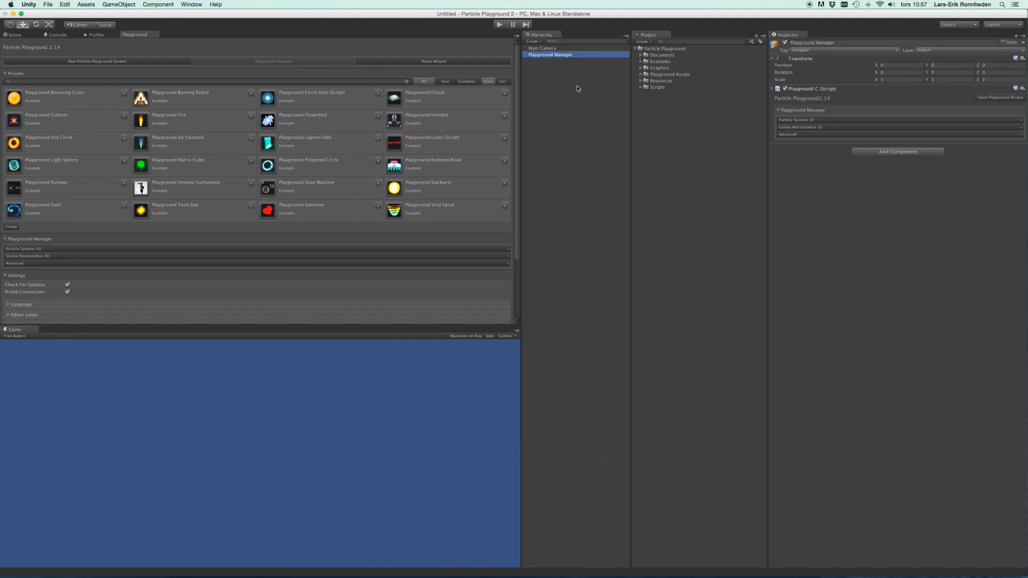
pyautogui.moveTo(525, 61)
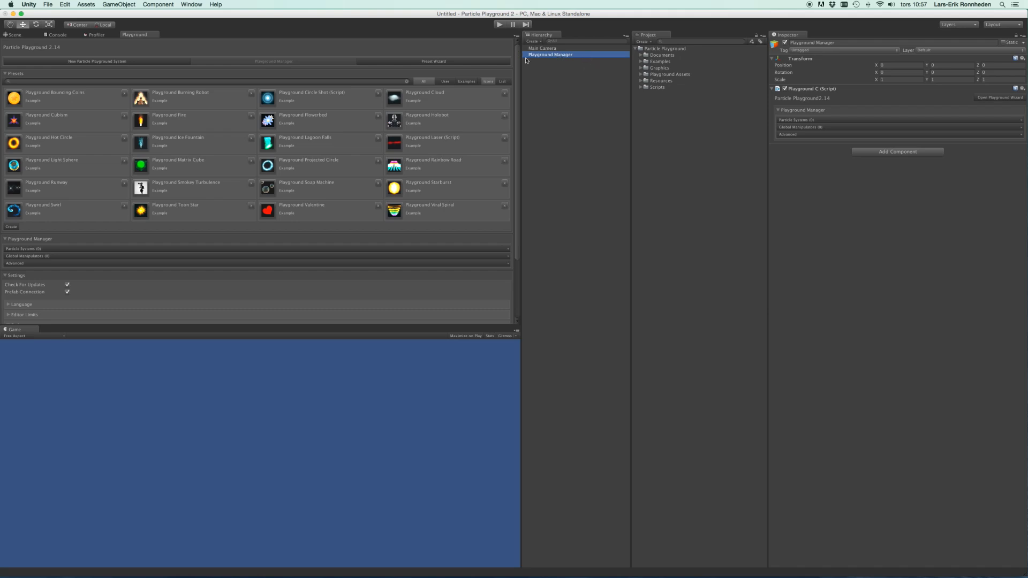
pyautogui.moveTo(550, 63)
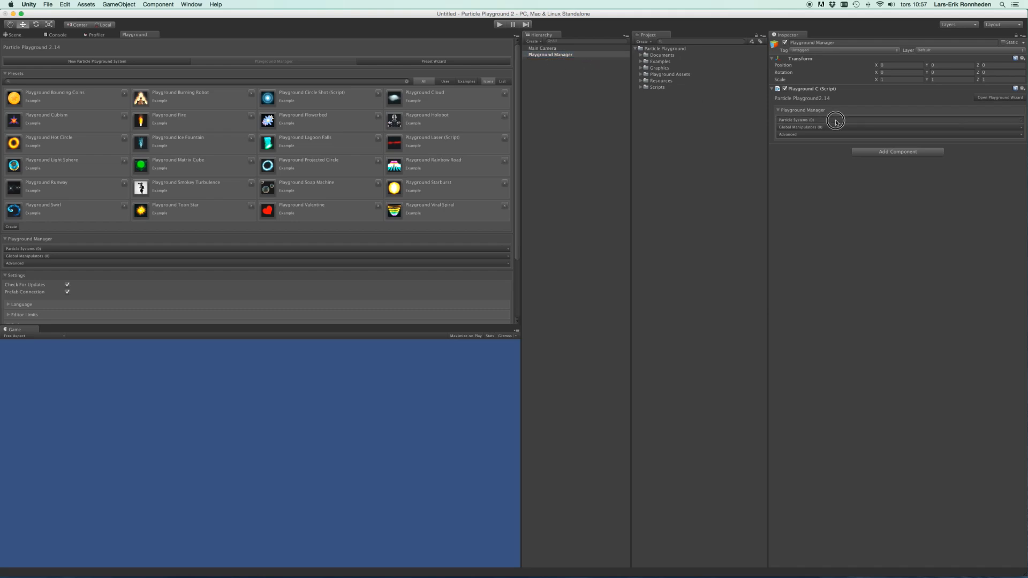
# Expand Particle Systems, Global Manipulators and Advanced, and enable Show Shuriken.
pyautogui.click(796, 120)
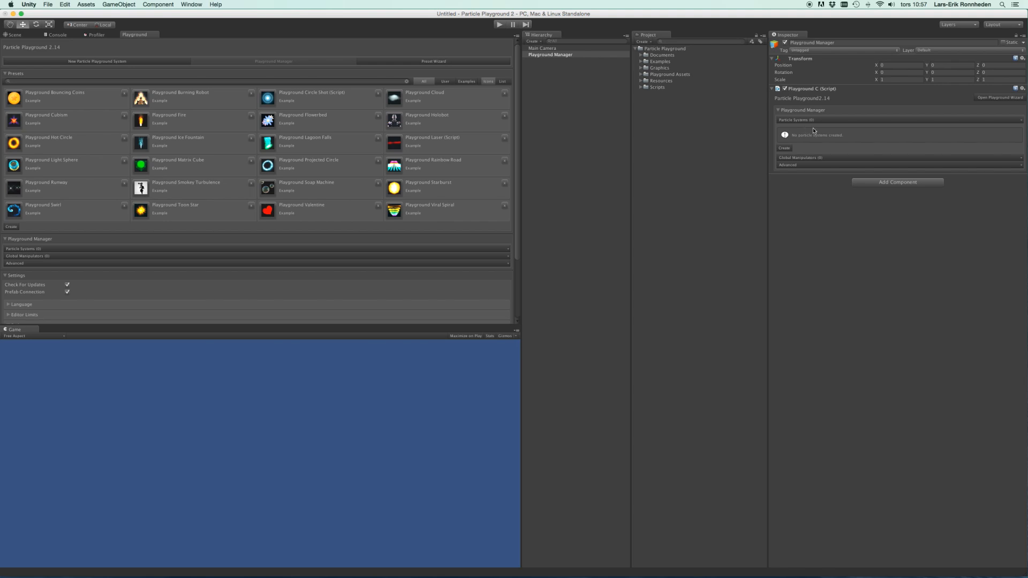
pyautogui.moveTo(807, 149)
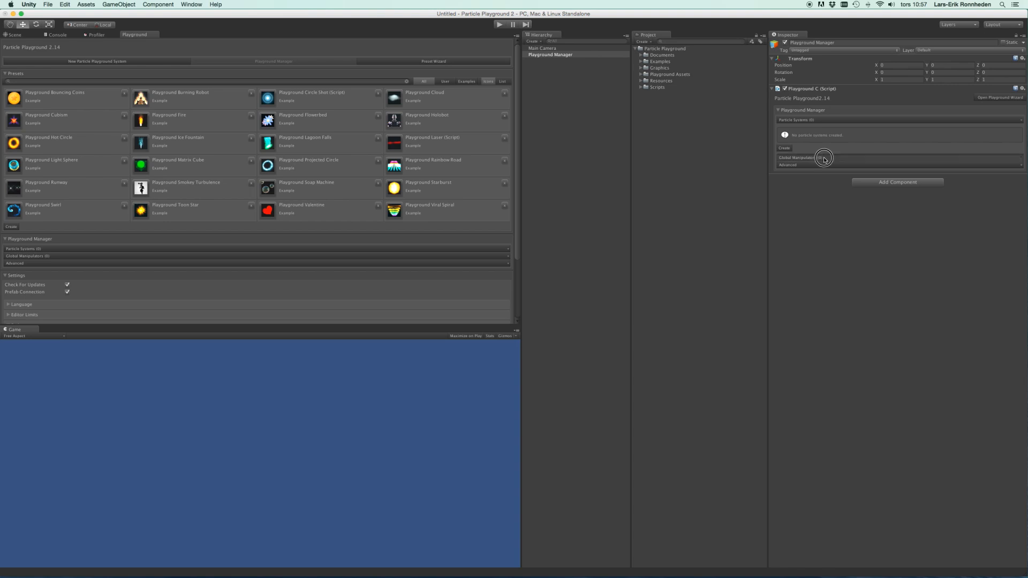
pyautogui.click(795, 157)
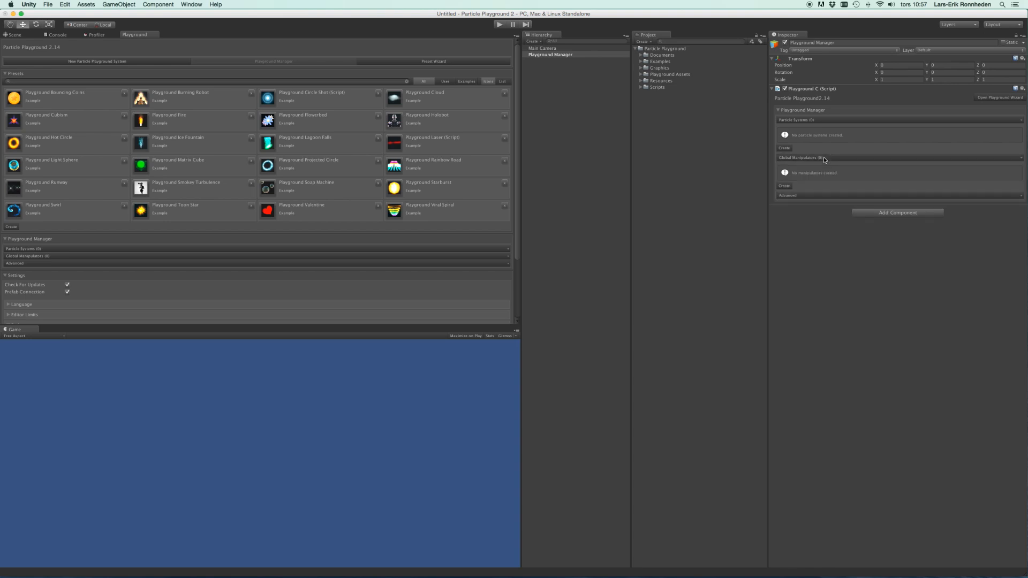
pyautogui.moveTo(837, 144)
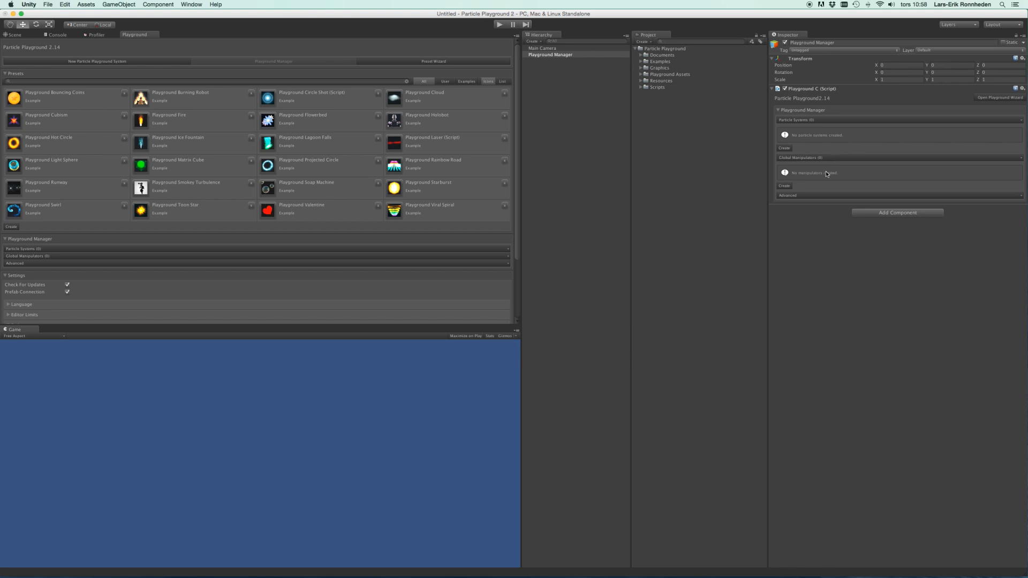
pyautogui.moveTo(825, 172)
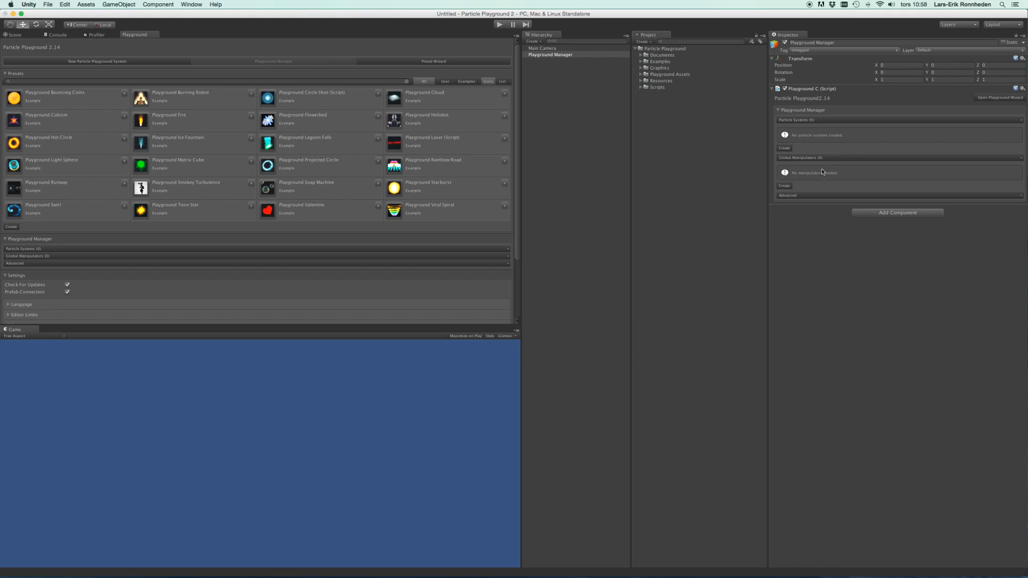
pyautogui.moveTo(820, 171)
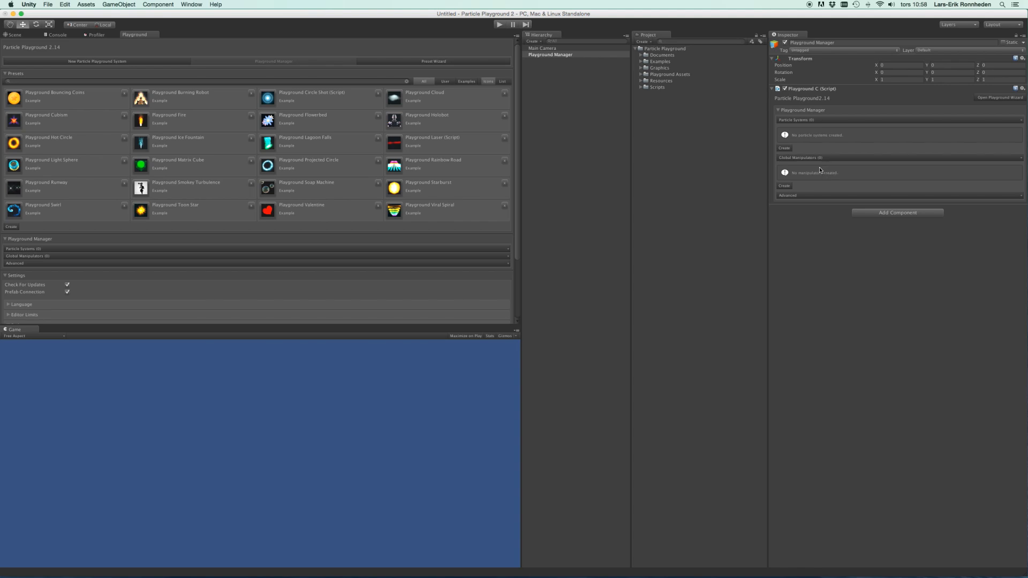
pyautogui.click(788, 196)
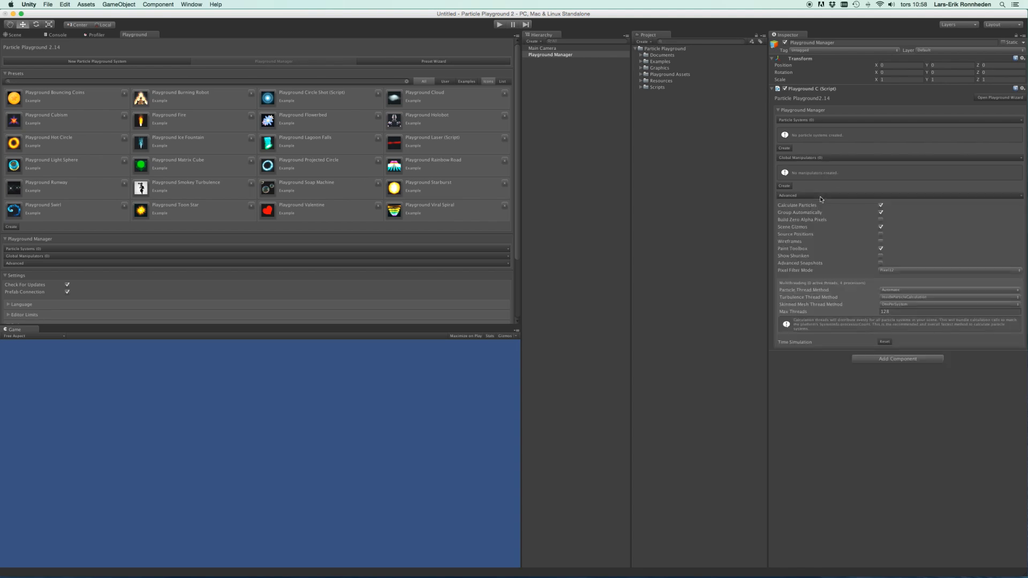
pyautogui.moveTo(820, 203)
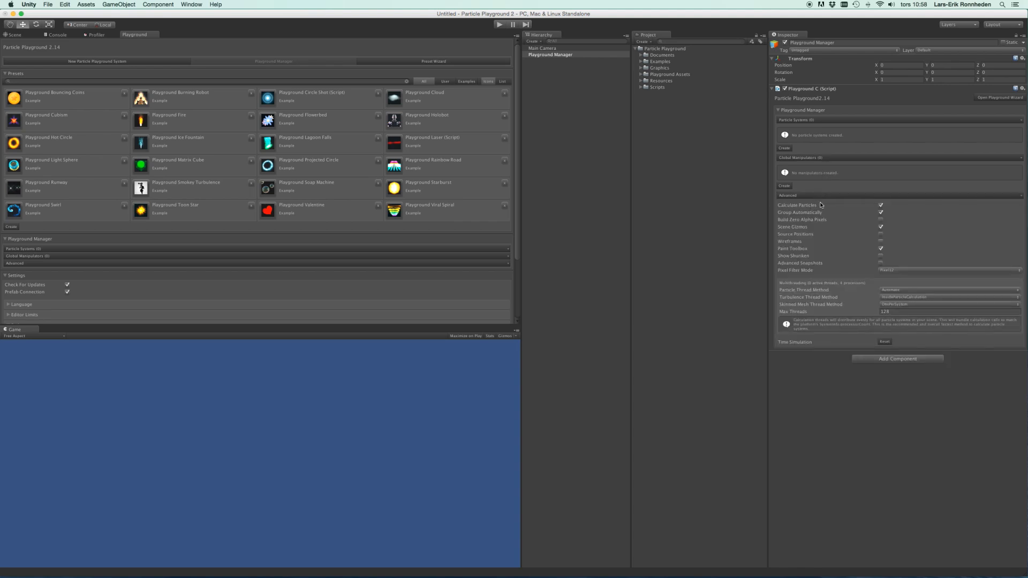
pyautogui.moveTo(793, 256)
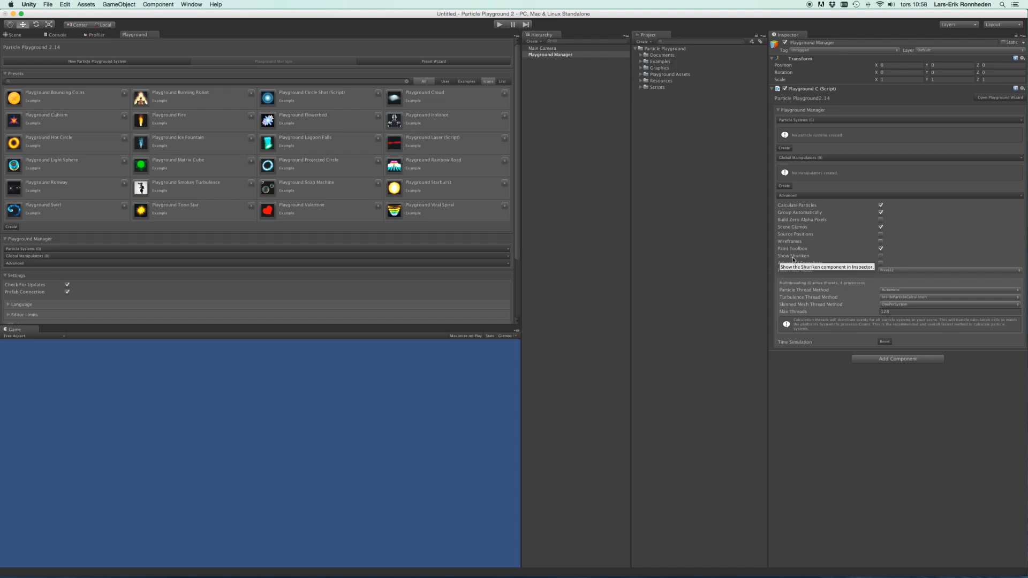
pyautogui.click(880, 256)
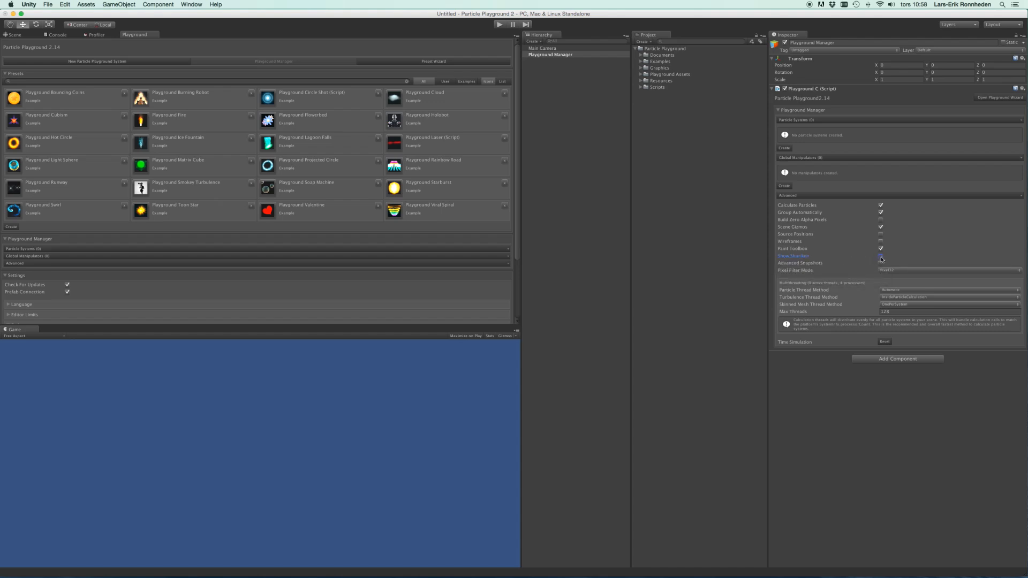
pyautogui.click(880, 256)
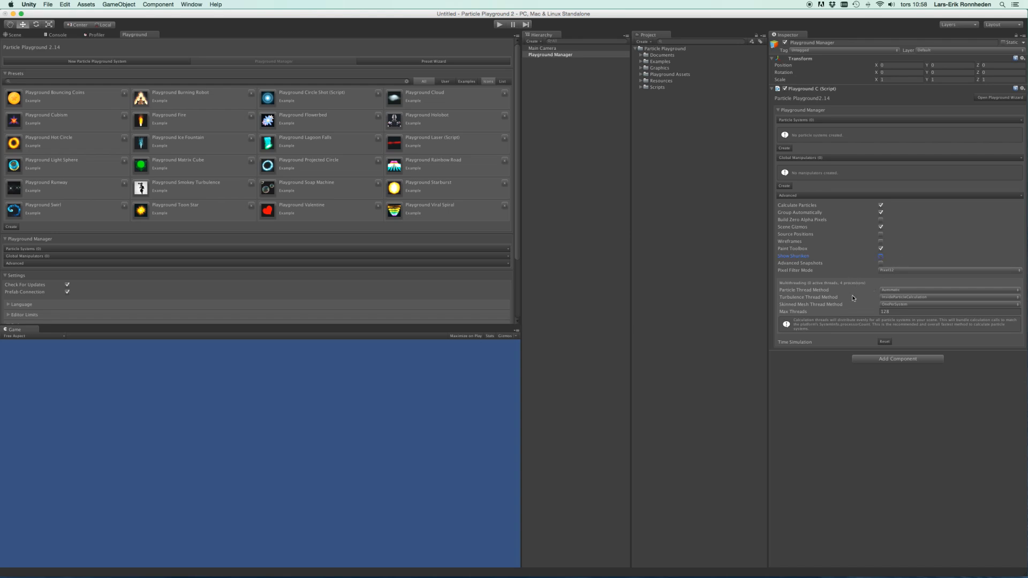
pyautogui.moveTo(796, 283)
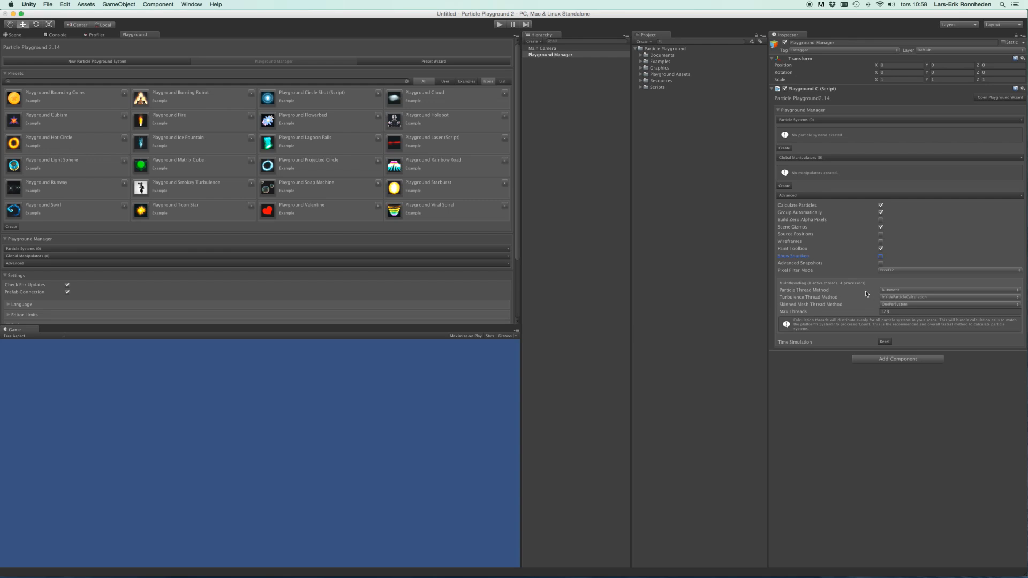
pyautogui.moveTo(884, 294)
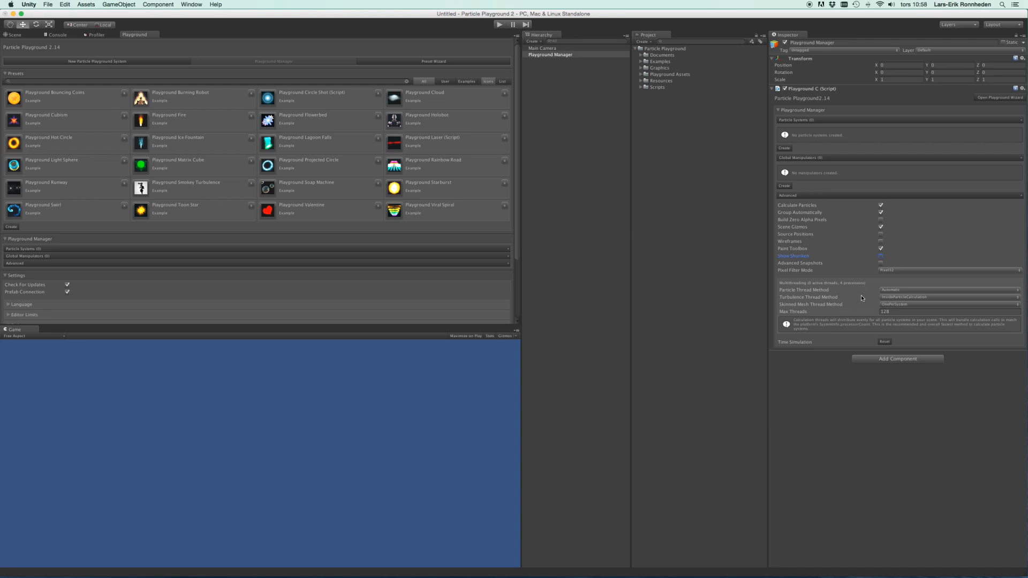
pyautogui.moveTo(824, 199)
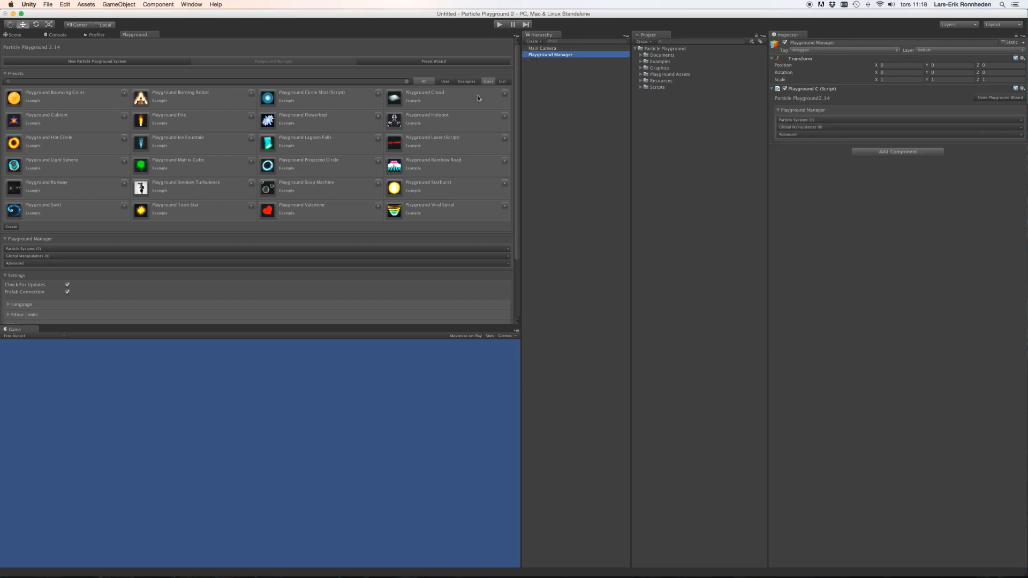
# Create a new Particle Playground System and select it to show its Source settings.
pyautogui.click(96, 61)
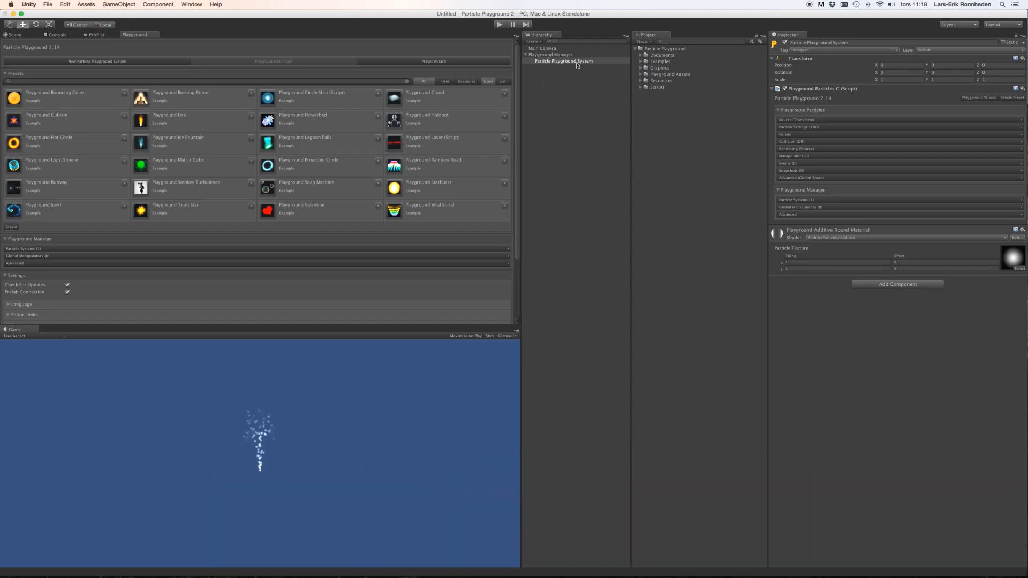
pyautogui.click(562, 54)
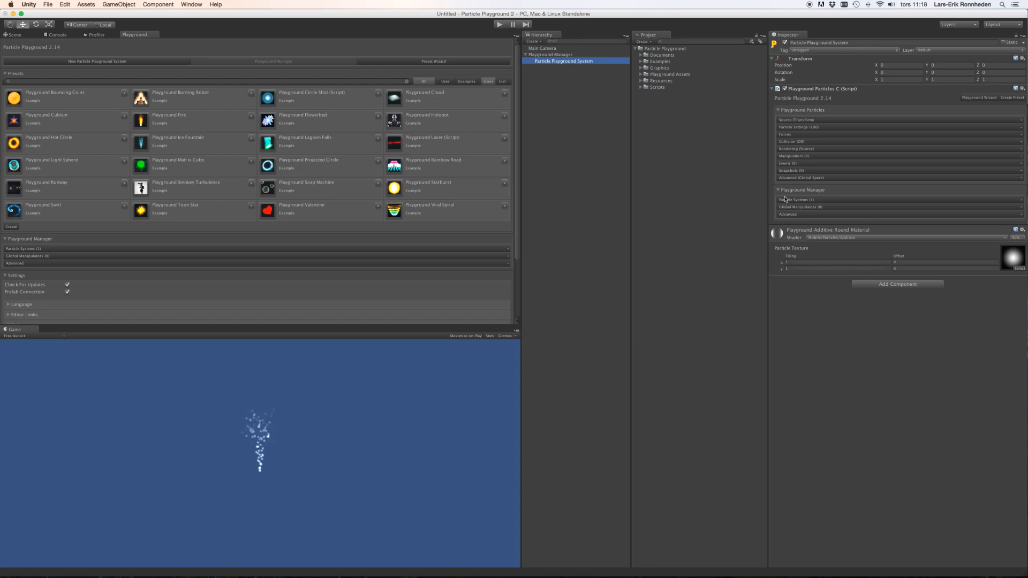
pyautogui.moveTo(812, 218)
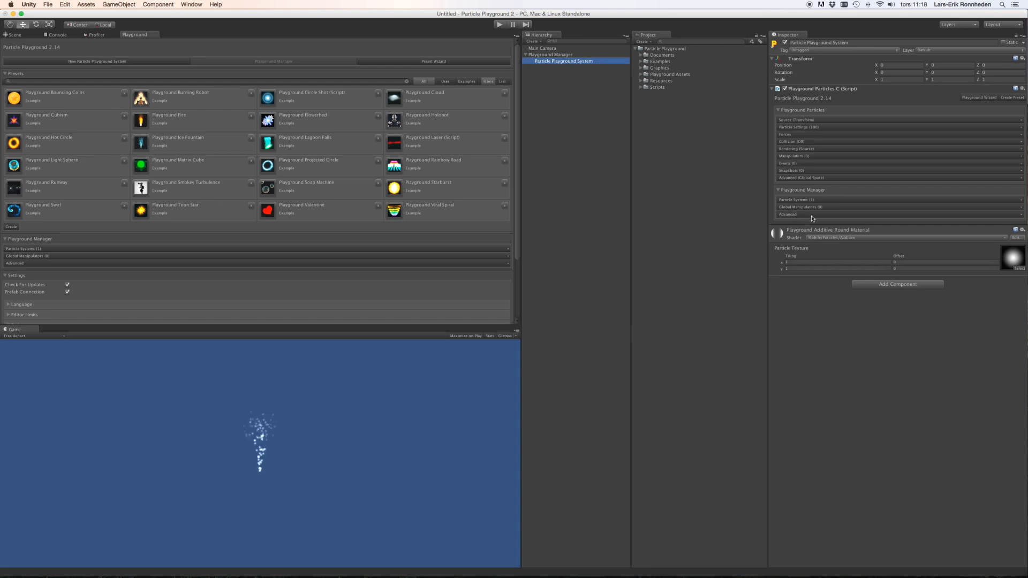
pyautogui.click(786, 214)
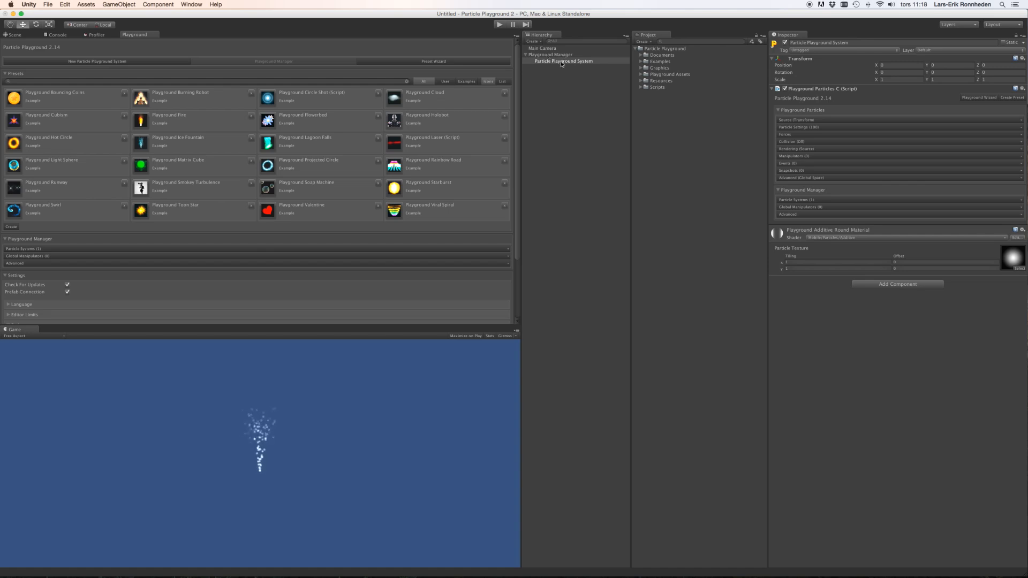
pyautogui.click(563, 60)
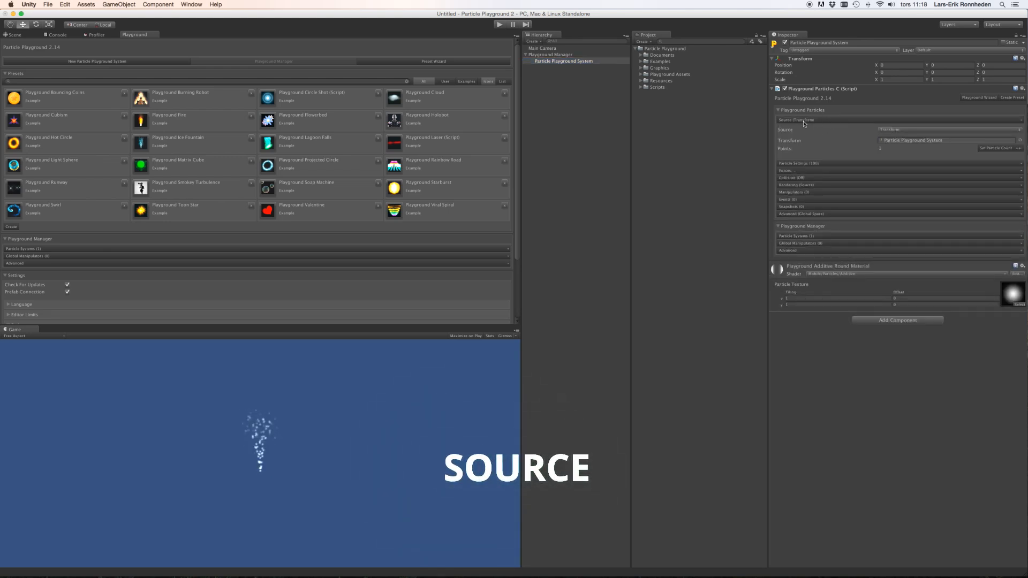
pyautogui.moveTo(846, 129)
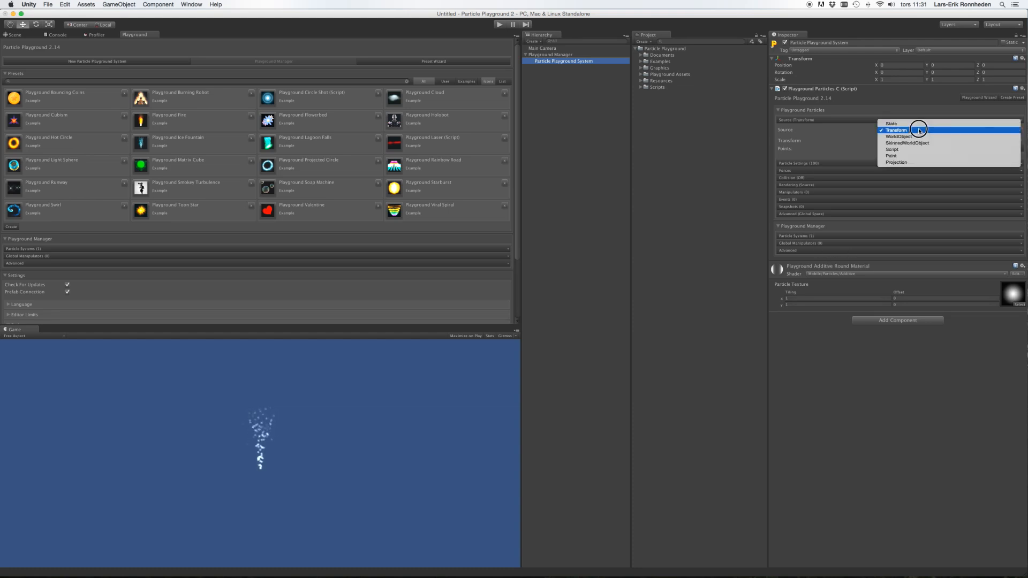
# Set the particle Source to State, revealing image and mesh state creation.
pyautogui.click(891, 123)
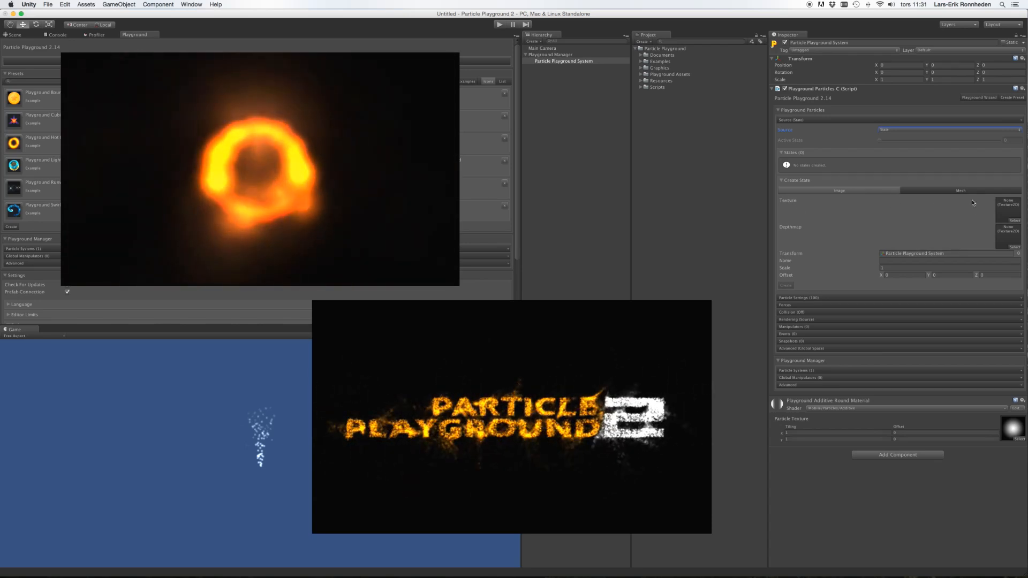
# Try the Mesh state tab, then set the Source to WorldObject and SkinnedWorldObject.
pyautogui.click(961, 190)
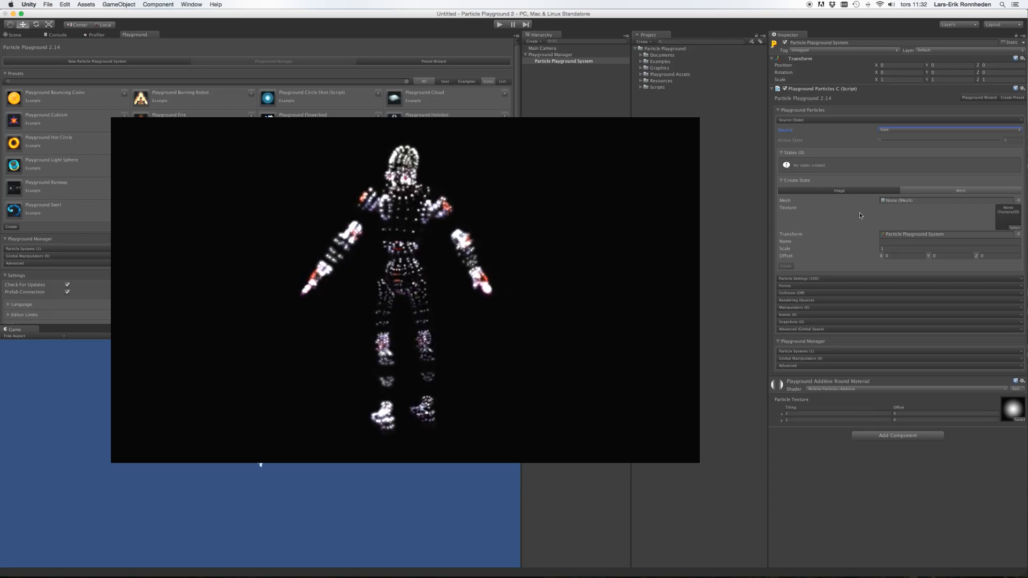
pyautogui.click(946, 129)
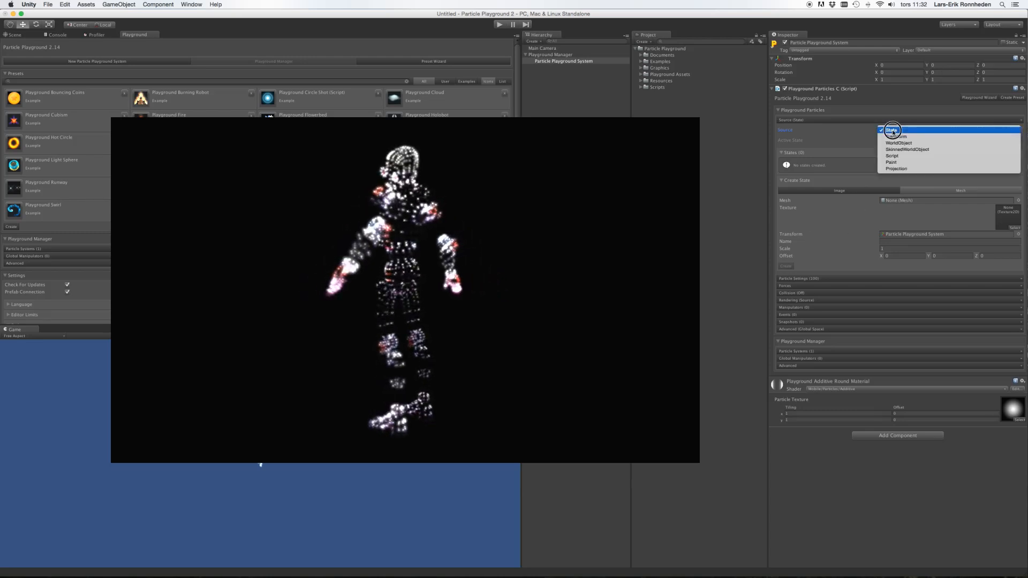
pyautogui.click(899, 142)
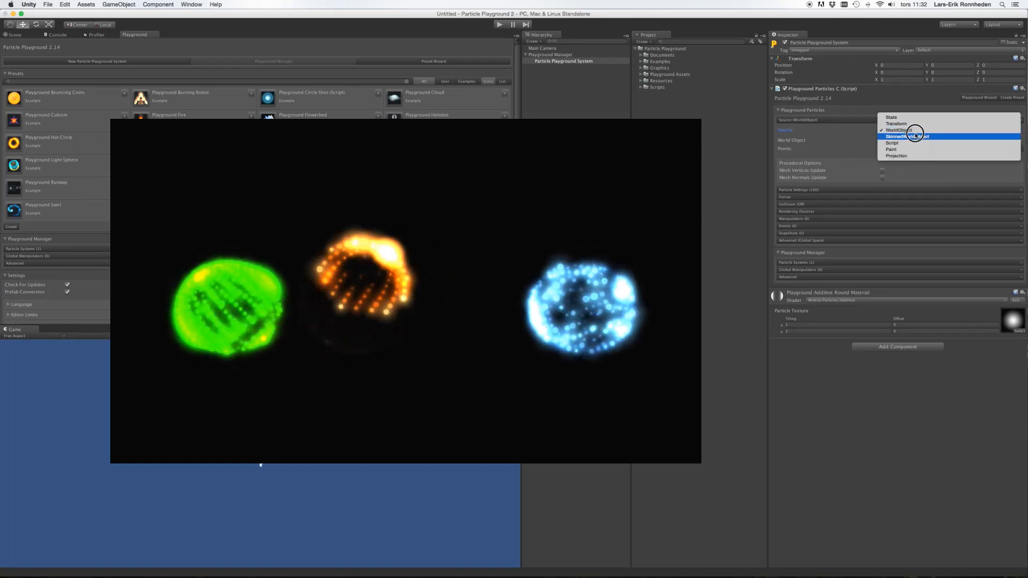
pyautogui.click(910, 136)
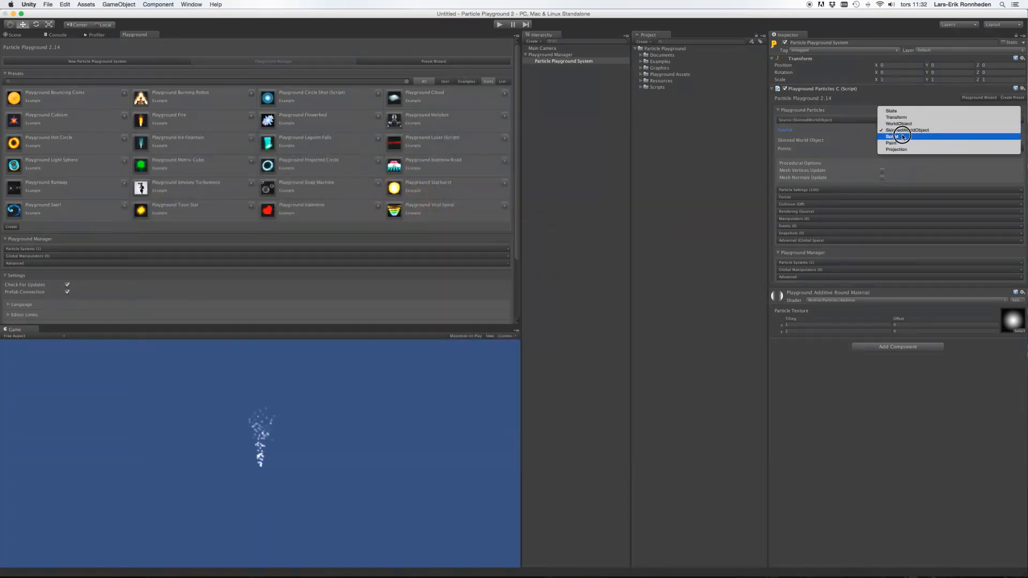
# Try the Paint source with Brush mode, then set the Source back to Transform.
pyautogui.click(893, 136)
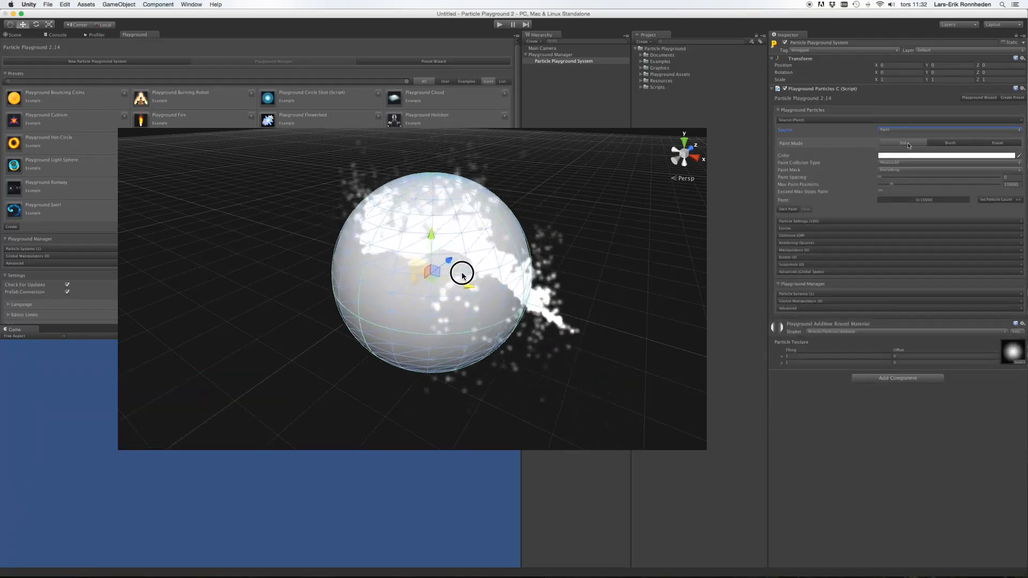
pyautogui.click(950, 143)
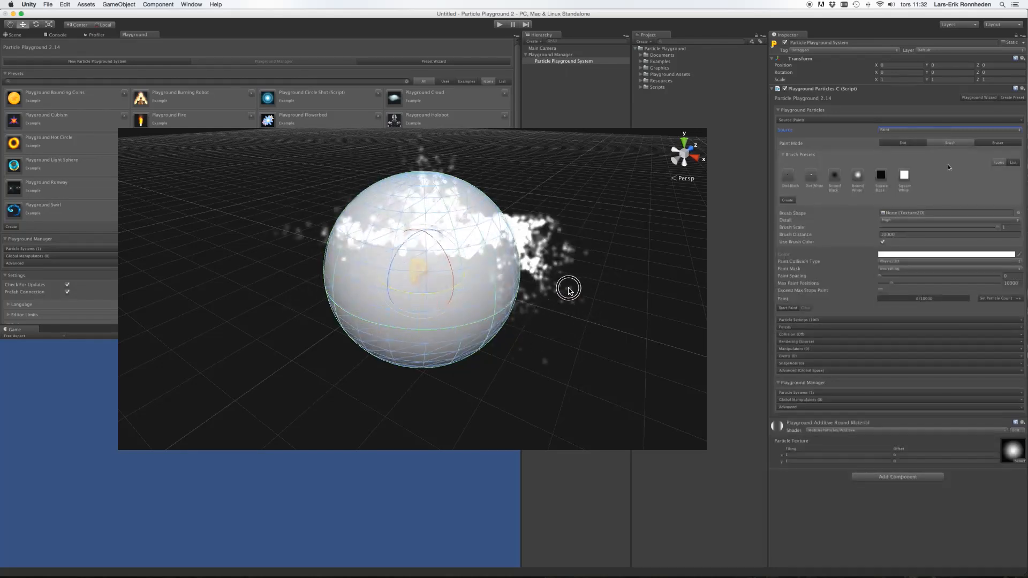
pyautogui.click(947, 128)
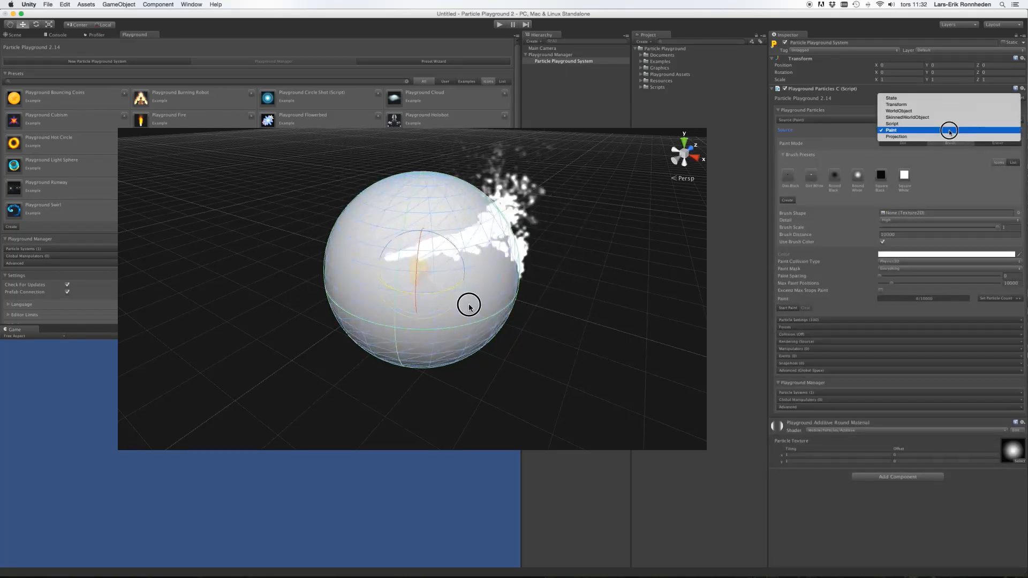
pyautogui.click(896, 137)
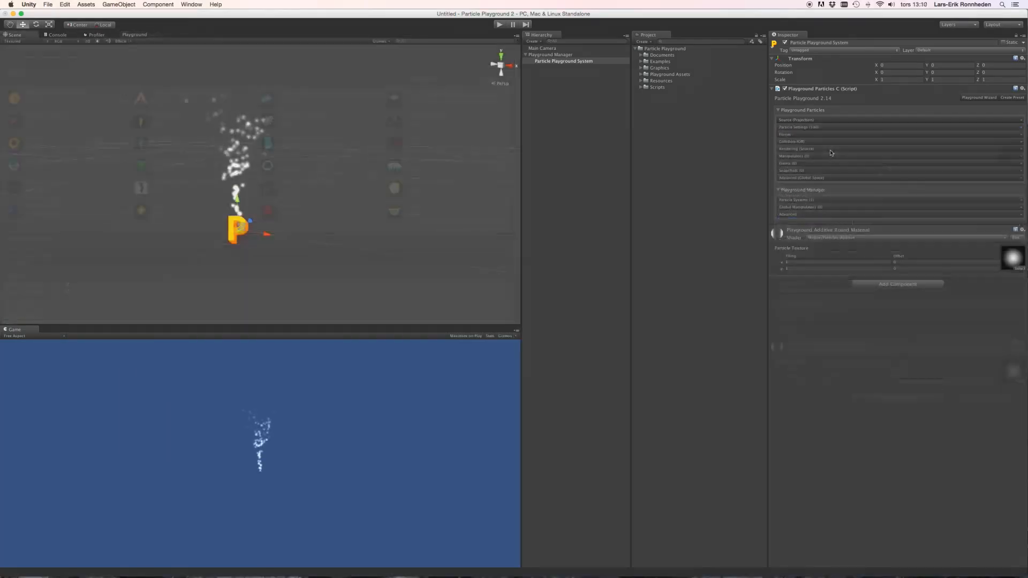
# Expand Particle Settings, set the count to 100 and toggle Emit Particles off and back on.
pyautogui.click(797, 128)
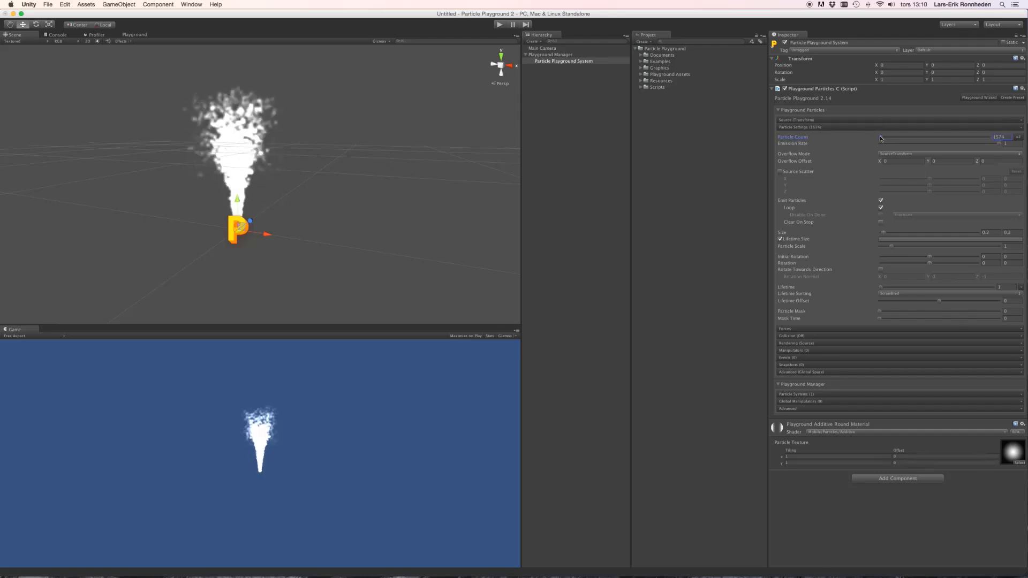
pyautogui.moveTo(912, 146)
pyautogui.write('100')
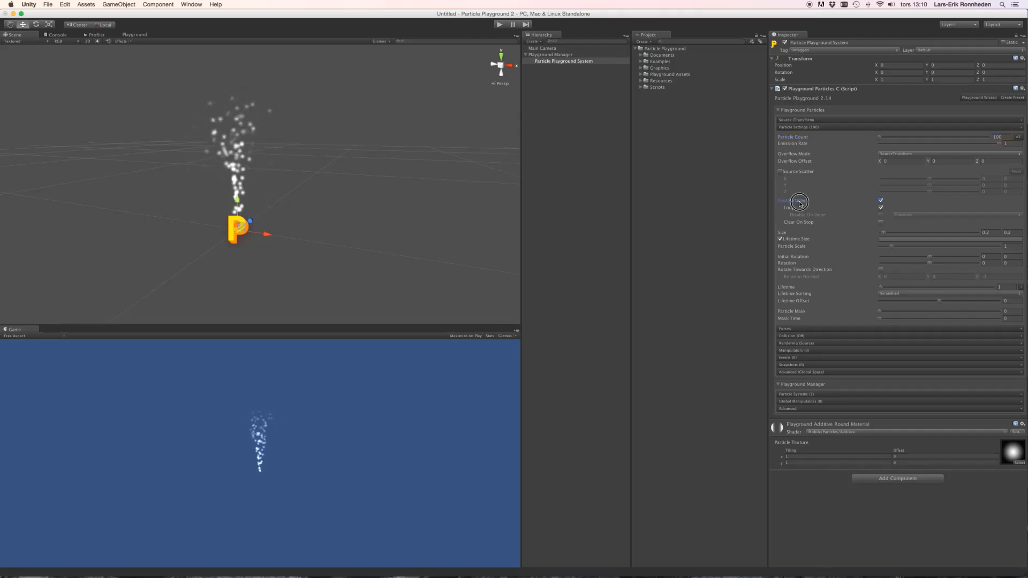
pyautogui.click(880, 200)
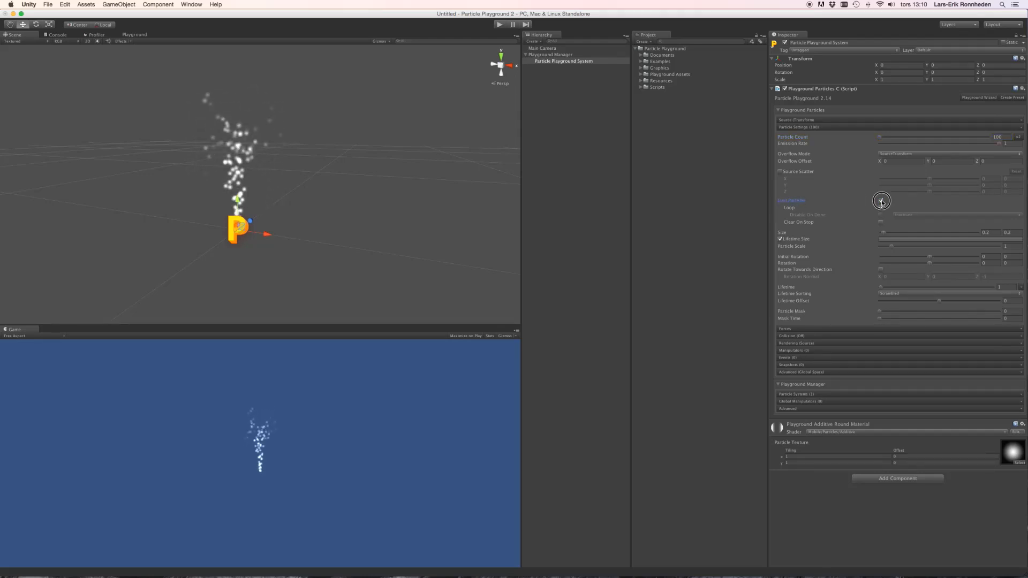
pyautogui.click(880, 201)
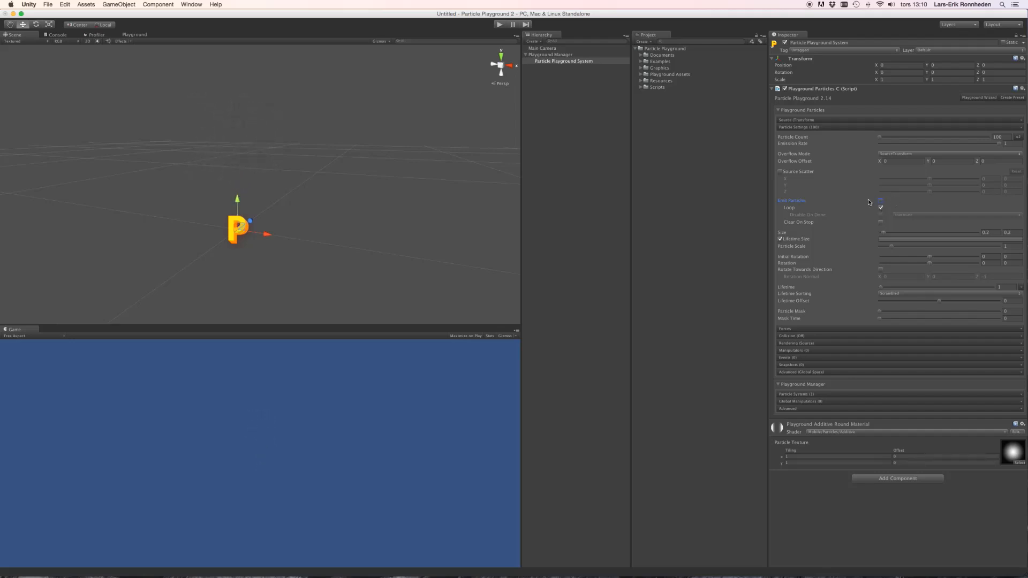
pyautogui.click(880, 199)
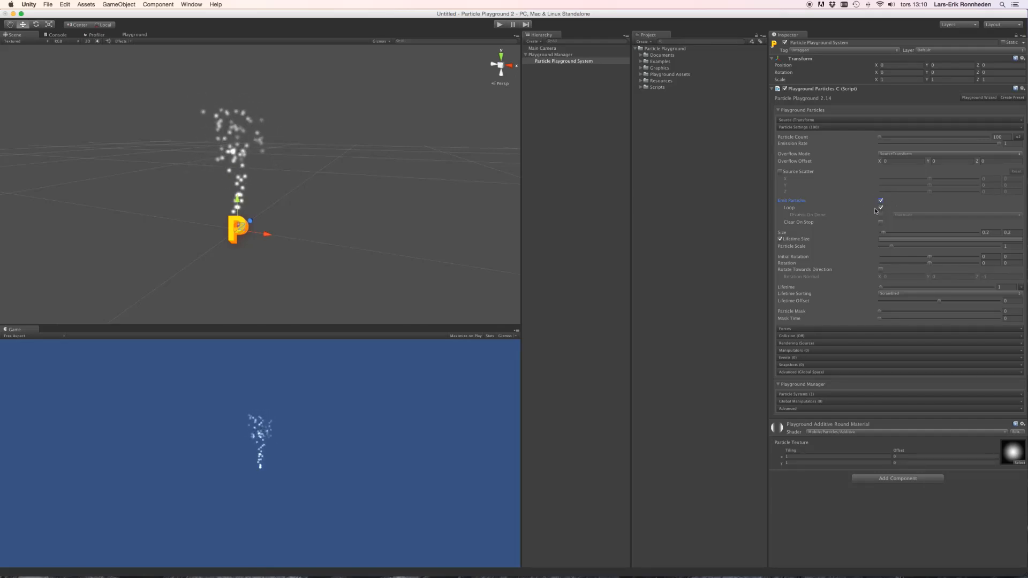
# Toggle particle looping off and back on.
pyautogui.click(879, 207)
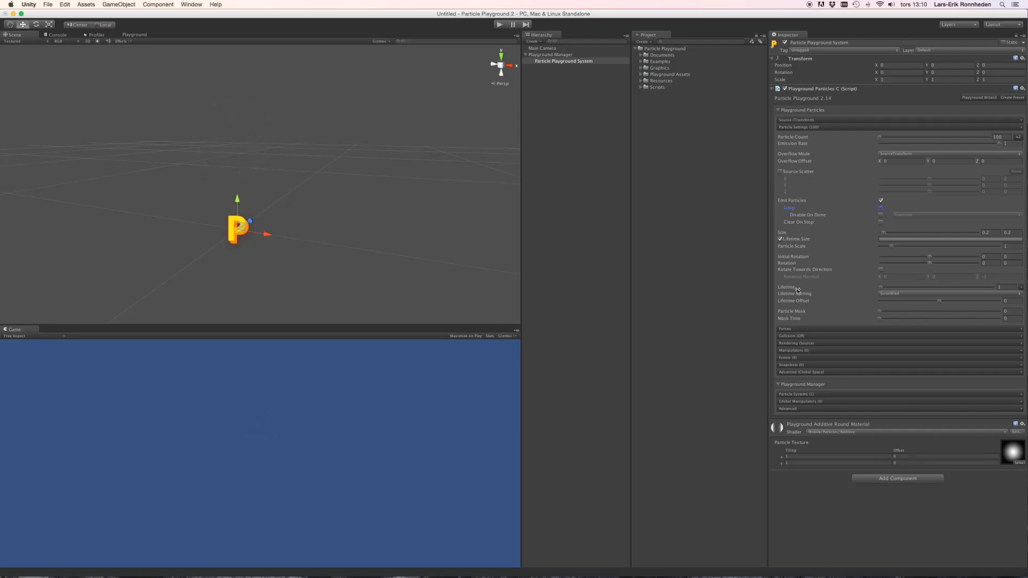
pyautogui.click(880, 208)
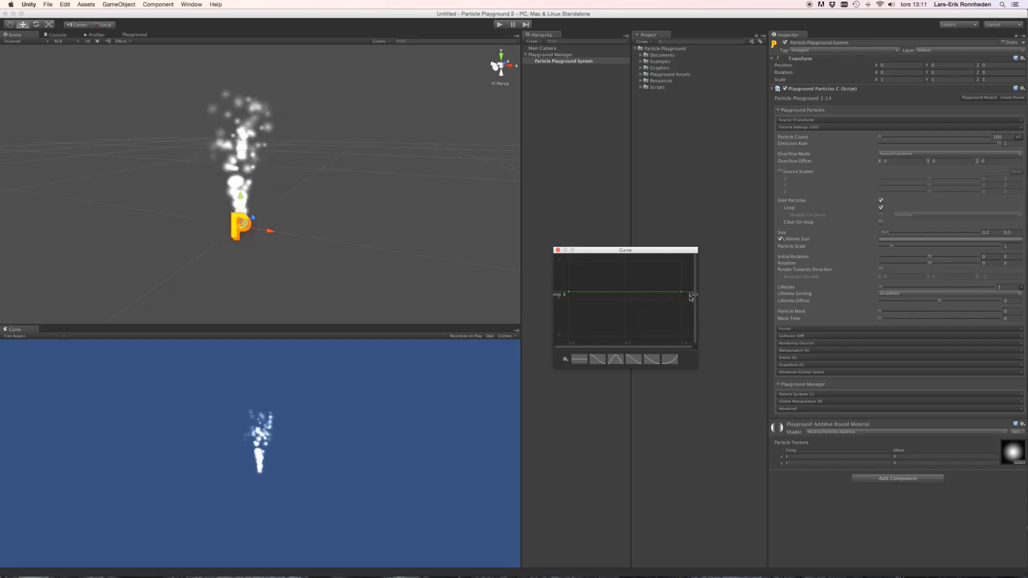
# Slope the Lifetime Size curve downward and lower the Particle Scale to 0.75.
pyautogui.moveTo(680, 293); pyautogui.dragTo(578, 283)
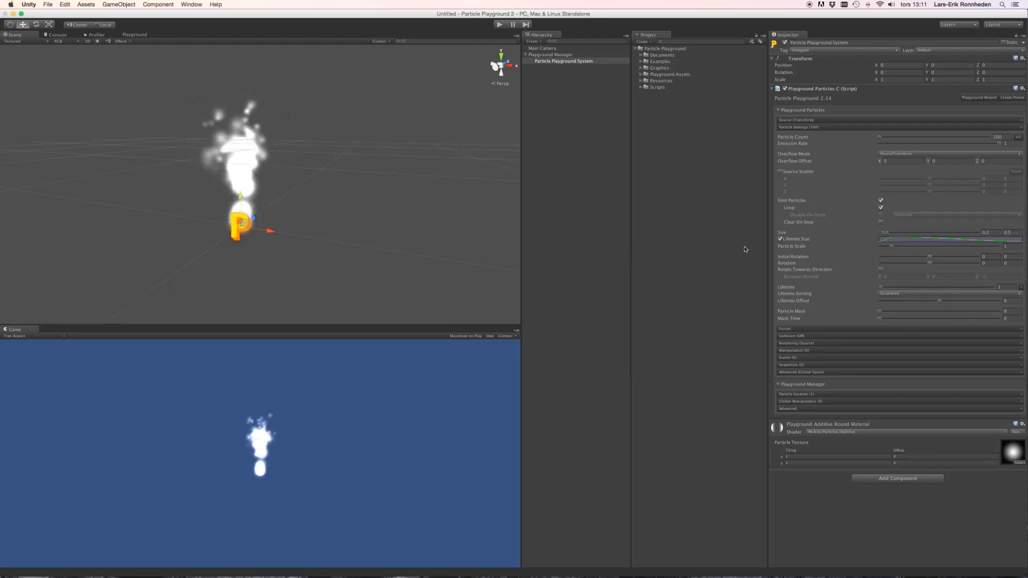
pyautogui.moveTo(996, 245); pyautogui.dragTo(881, 246)
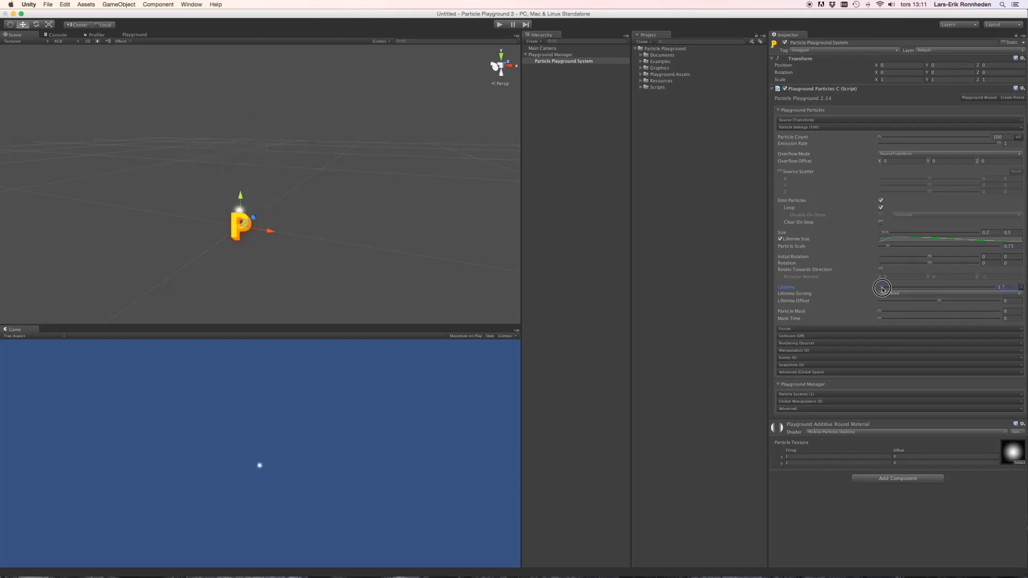
# Set particle Lifetime to Random Between Two Values, 1 to 1.7.
pyautogui.click(882, 287)
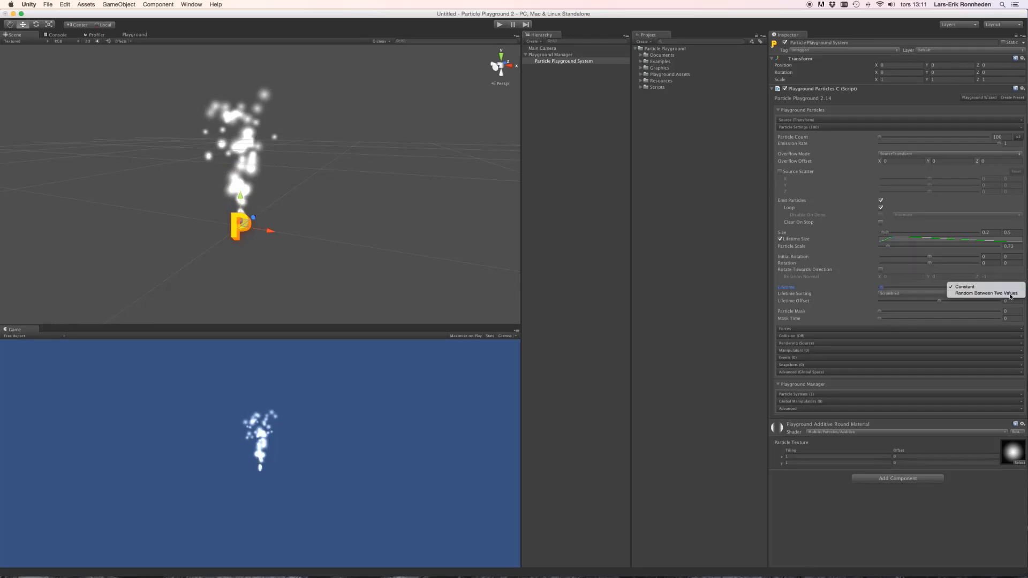
pyautogui.click(975, 293)
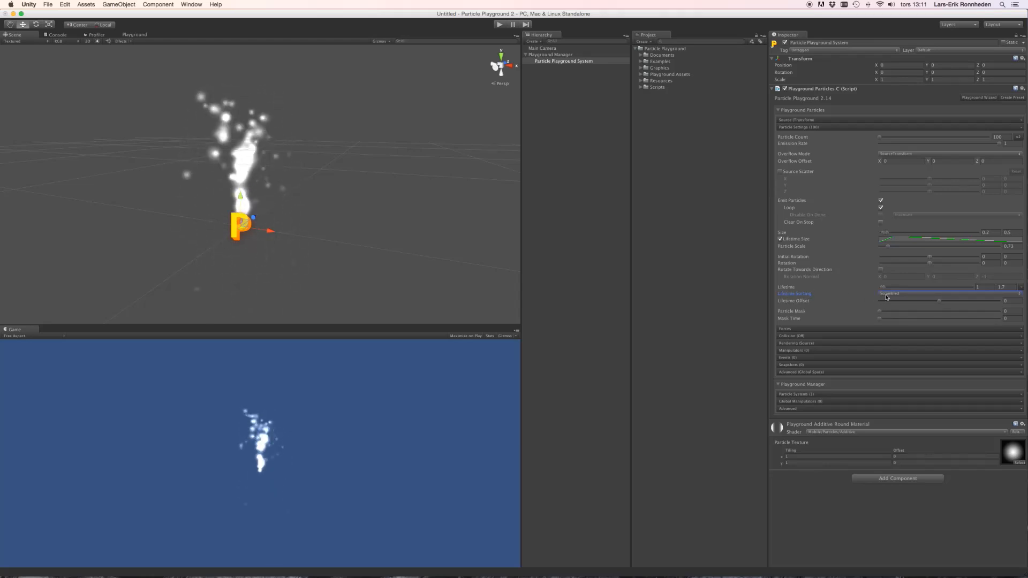
# Set Lifetime Sorting to Burst, then return it to Scrambled.
pyautogui.click(948, 294)
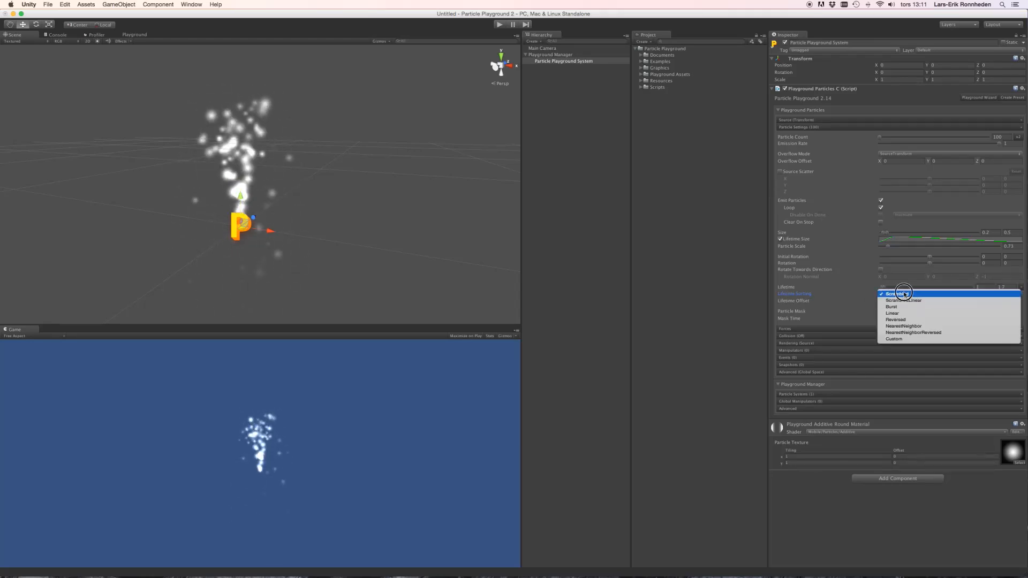
pyautogui.moveTo(903, 293)
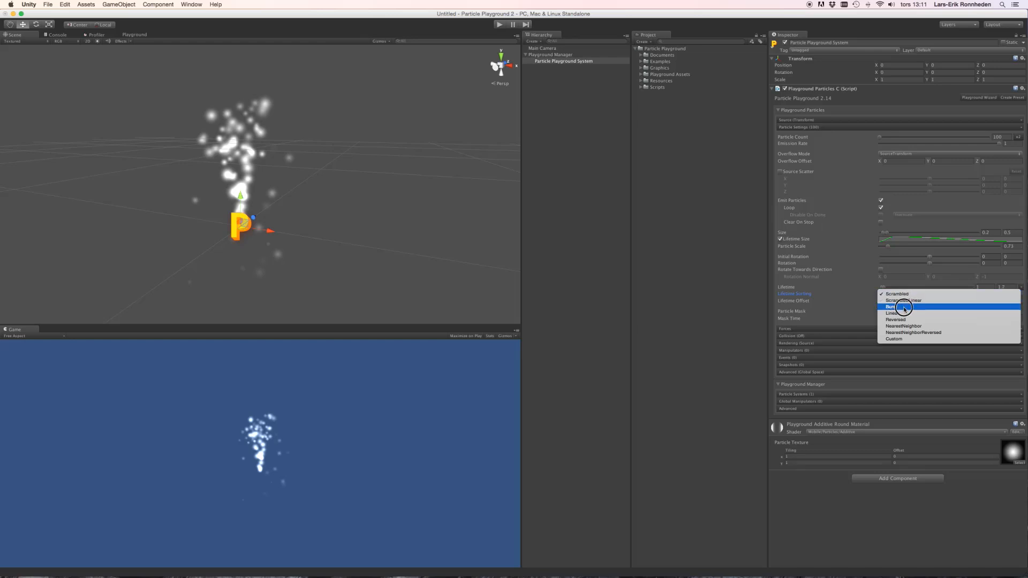
pyautogui.click(902, 307)
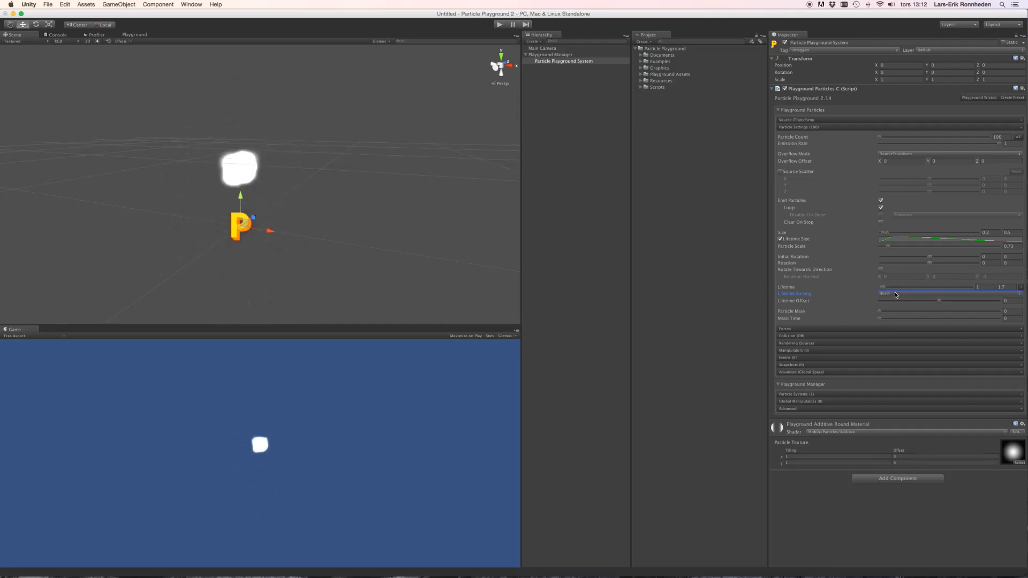
pyautogui.click(947, 294)
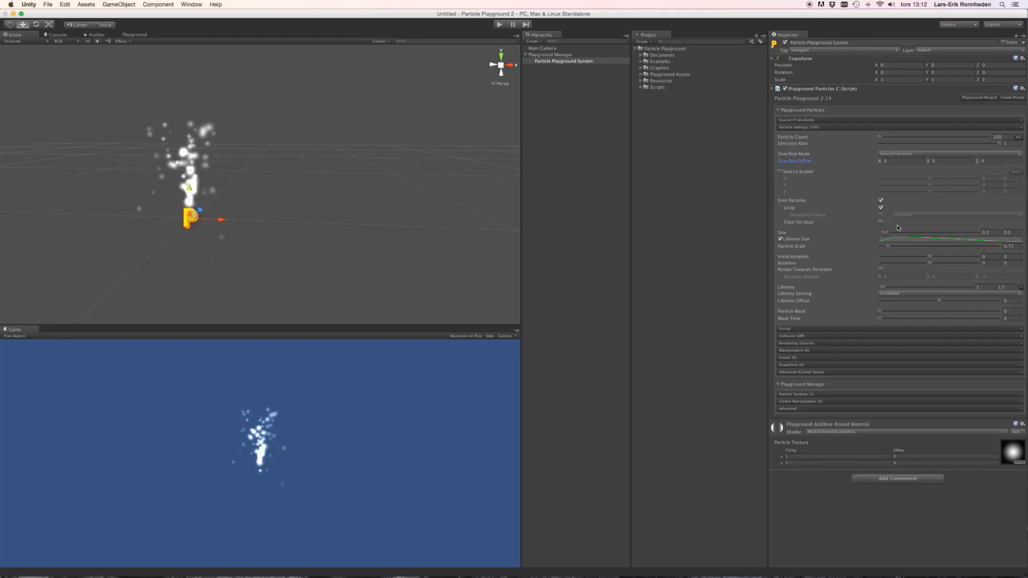
pyautogui.moveTo(855, 170)
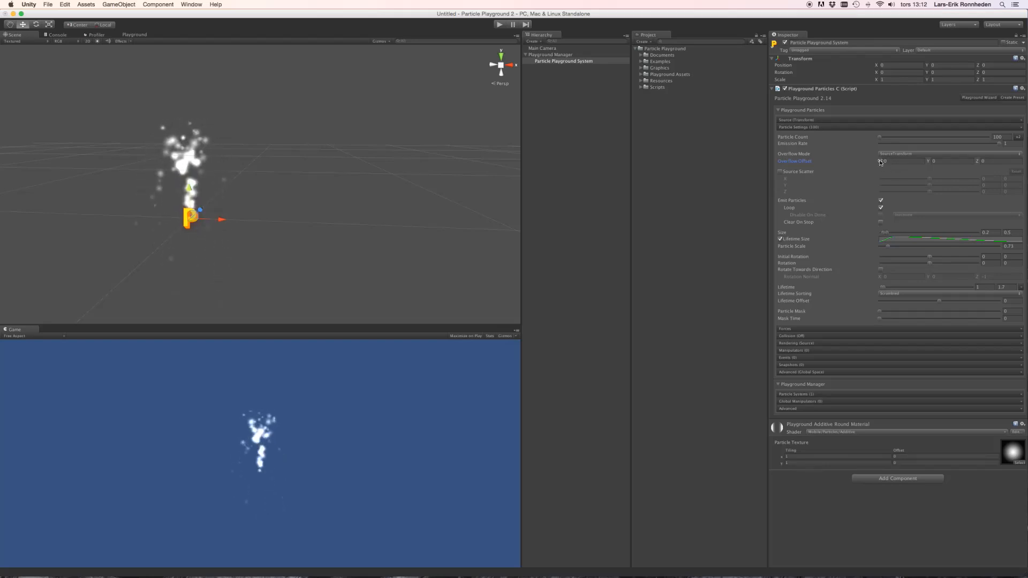
# Enter 0.1 as the Overflow Offset X value so particles spread sideways.
pyautogui.click(785, 120)
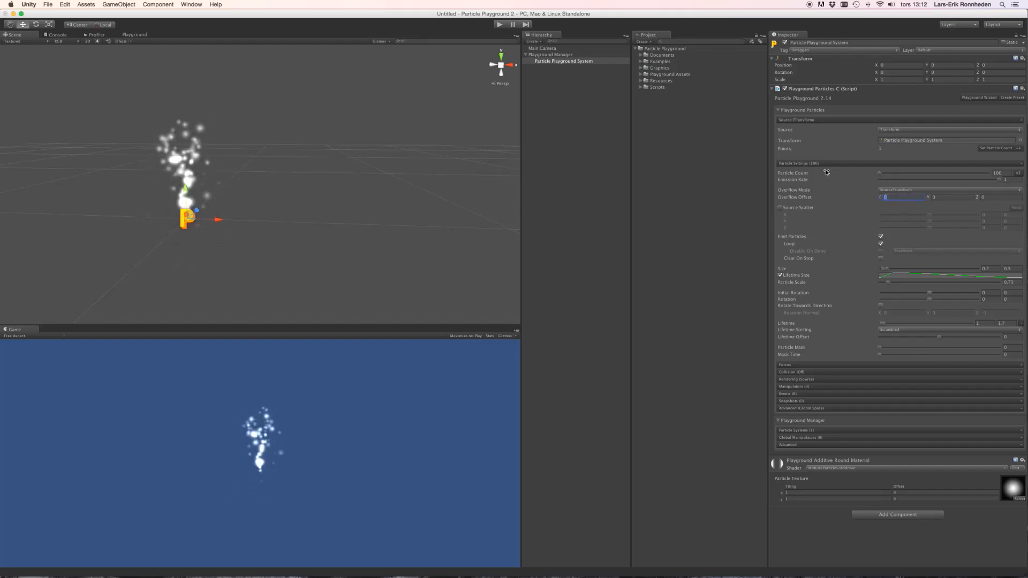
pyautogui.write('0.1')
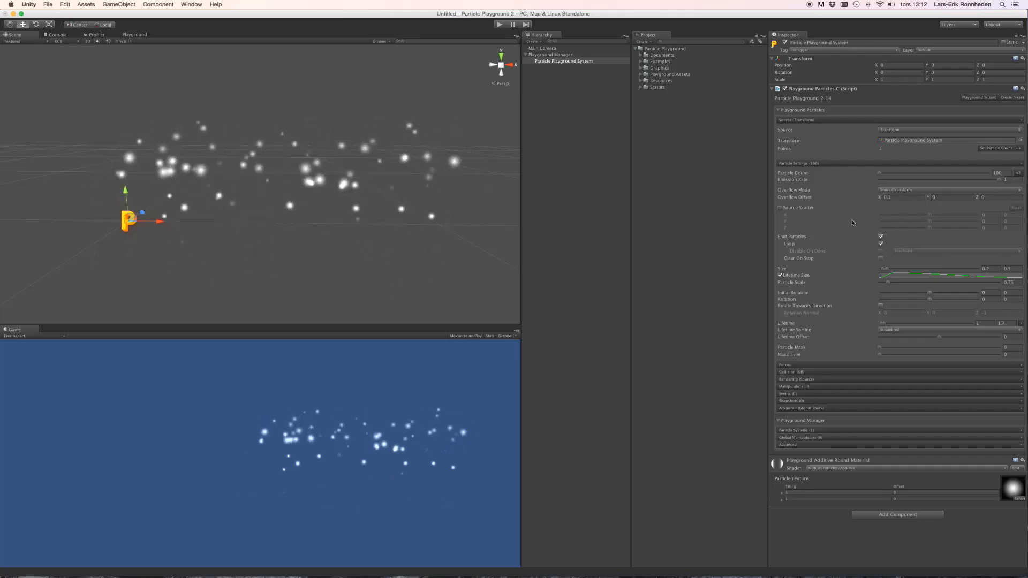
pyautogui.moveTo(908, 204)
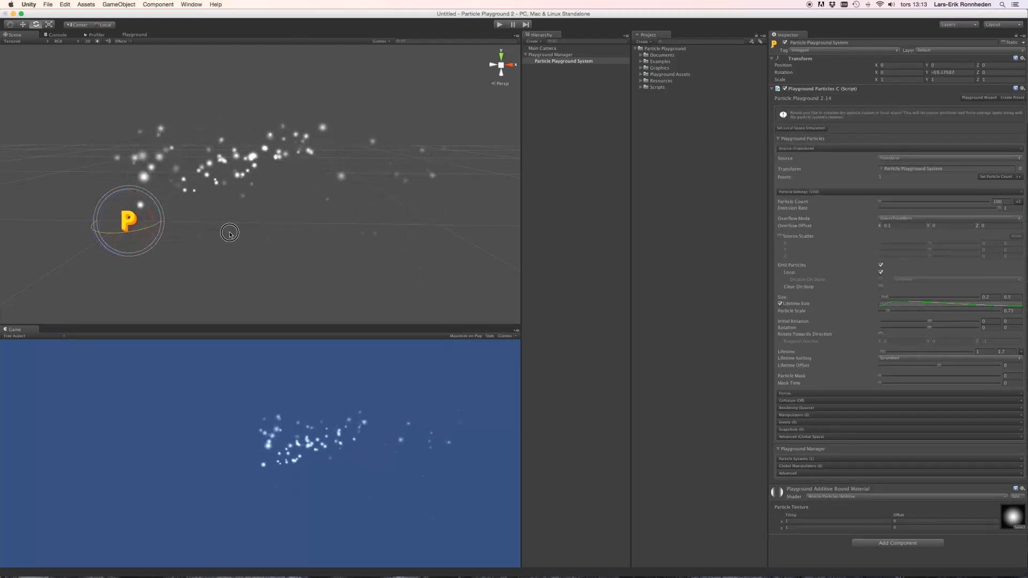
# Rotate the particle system around its Y axis in the Scene view, then reset Rotation to 0.
pyautogui.moveTo(229, 233); pyautogui.dragTo(148, 238)
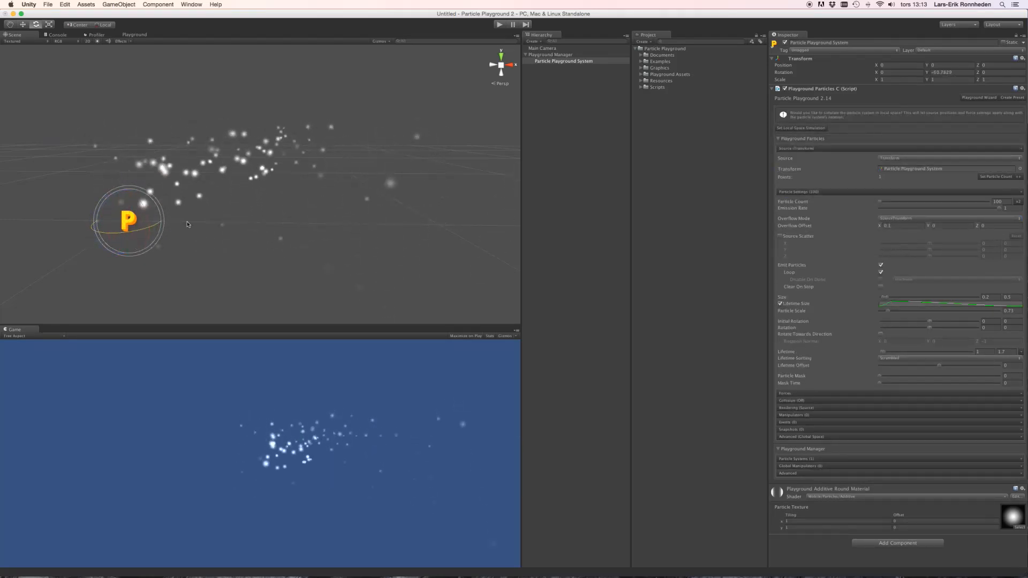
pyautogui.click(944, 72)
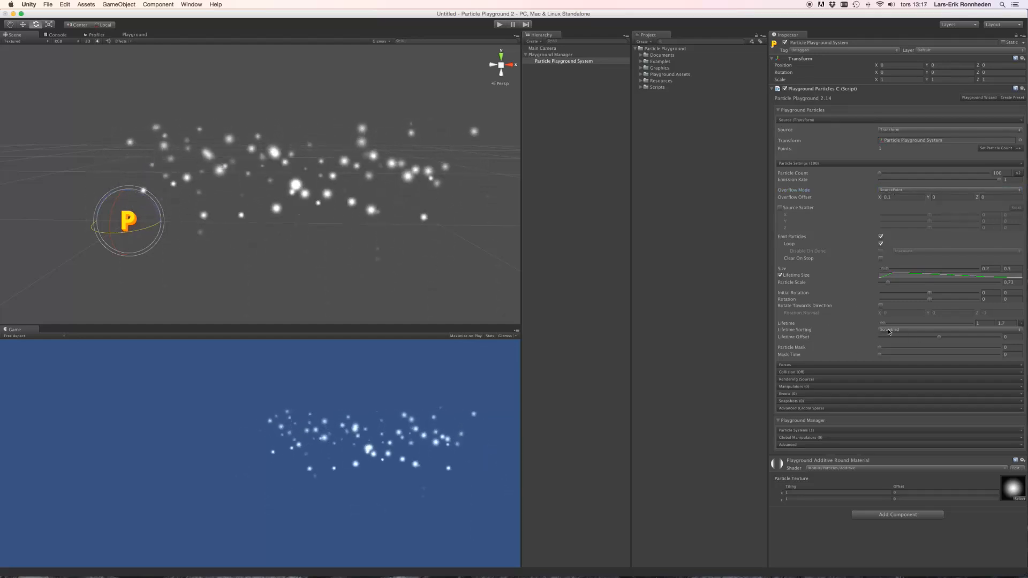
# Try lifetime sorting orders, settling on NearestNeighborReversed, and adjust the Particle Mask slider.
pyautogui.click(947, 329)
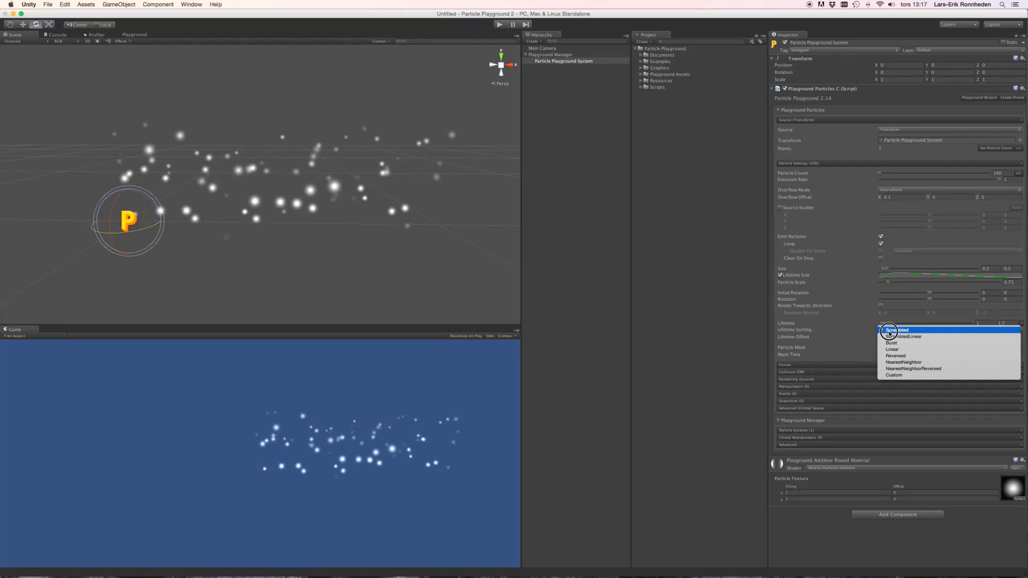
pyautogui.click(893, 349)
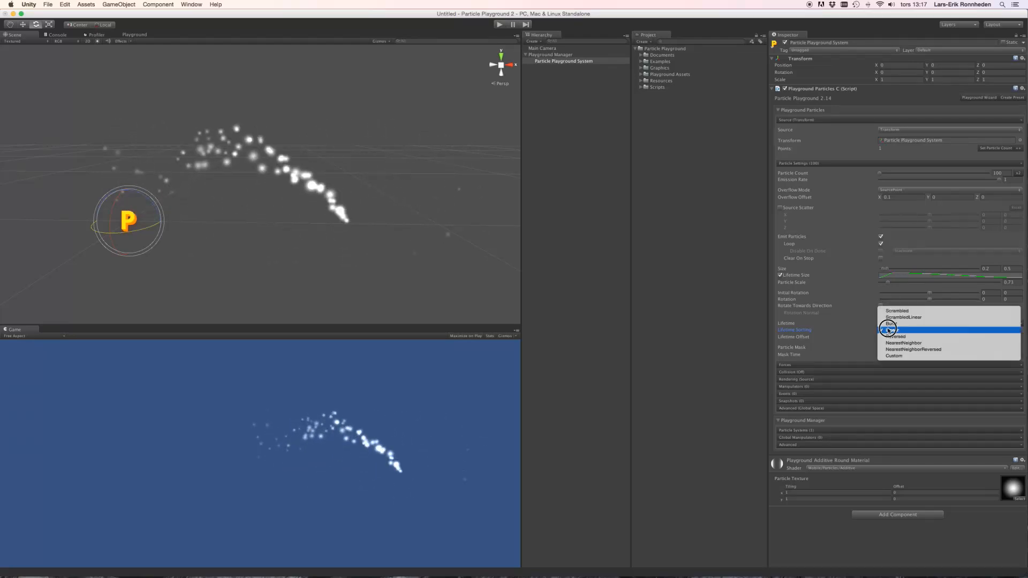
pyautogui.click(904, 329)
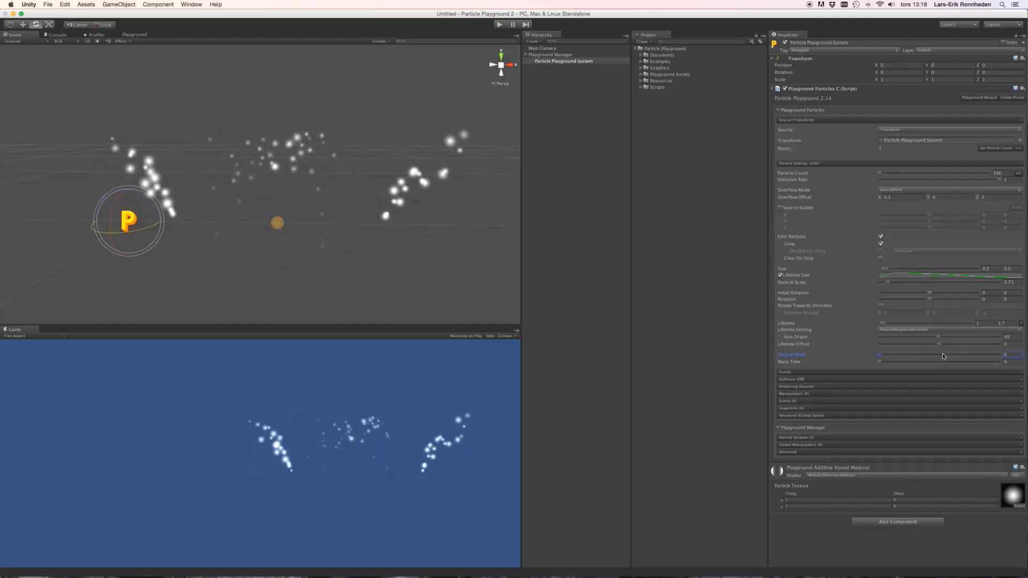
pyautogui.moveTo(882, 354); pyautogui.dragTo(917, 355)
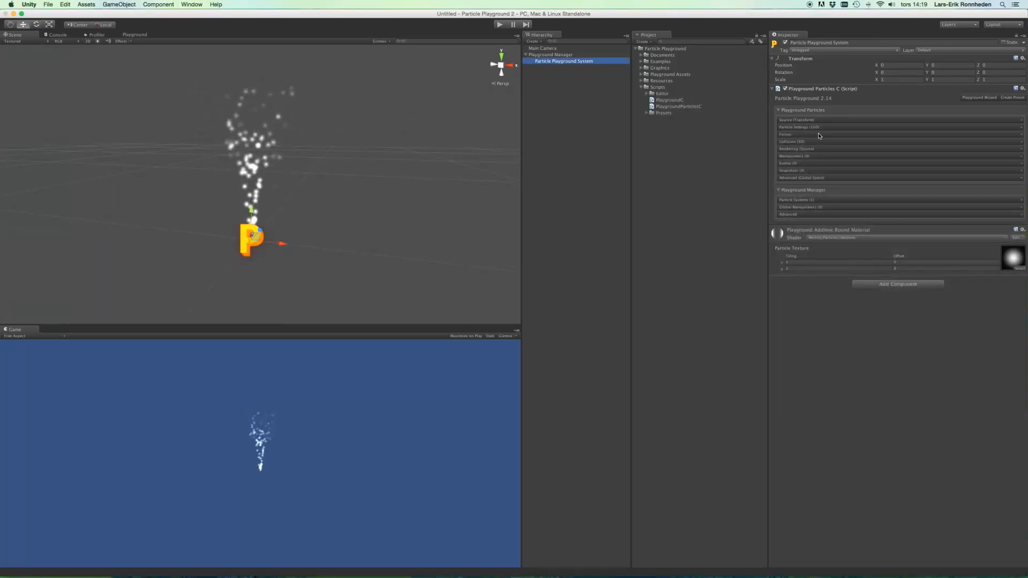
# Expand the Forces foldout and choose a turbulence type.
pyautogui.click(785, 135)
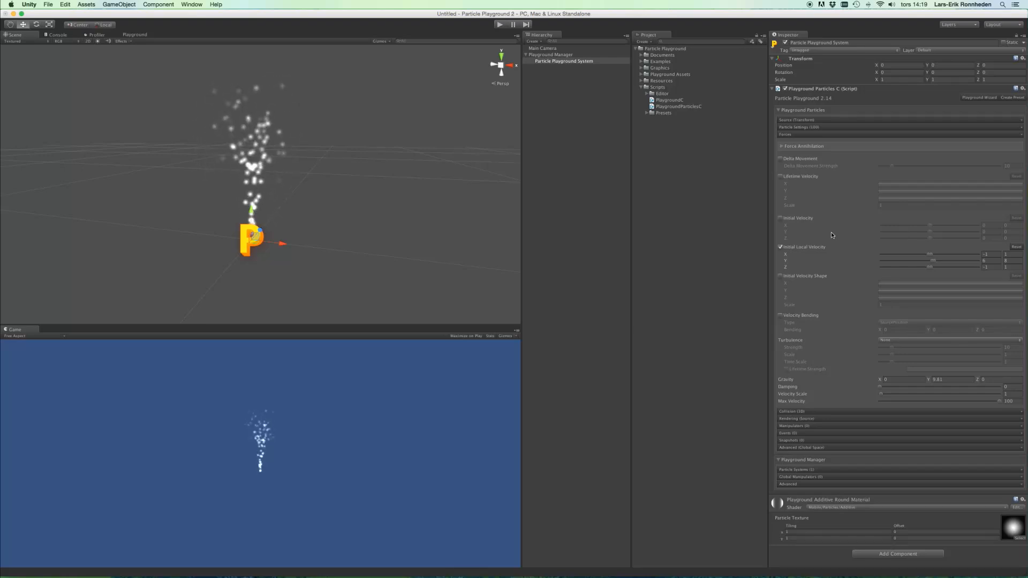
pyautogui.moveTo(828, 245)
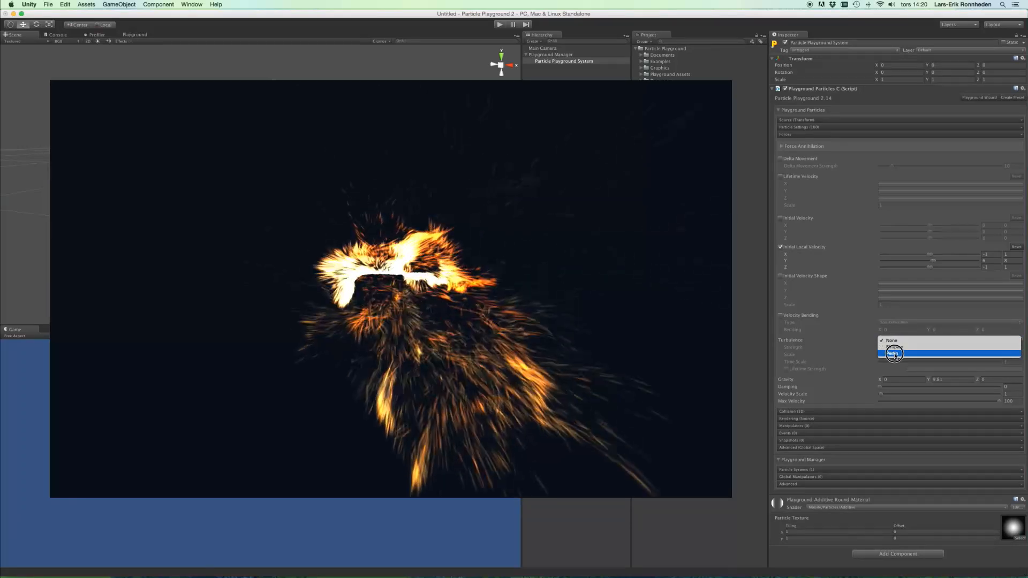
pyautogui.click(892, 341)
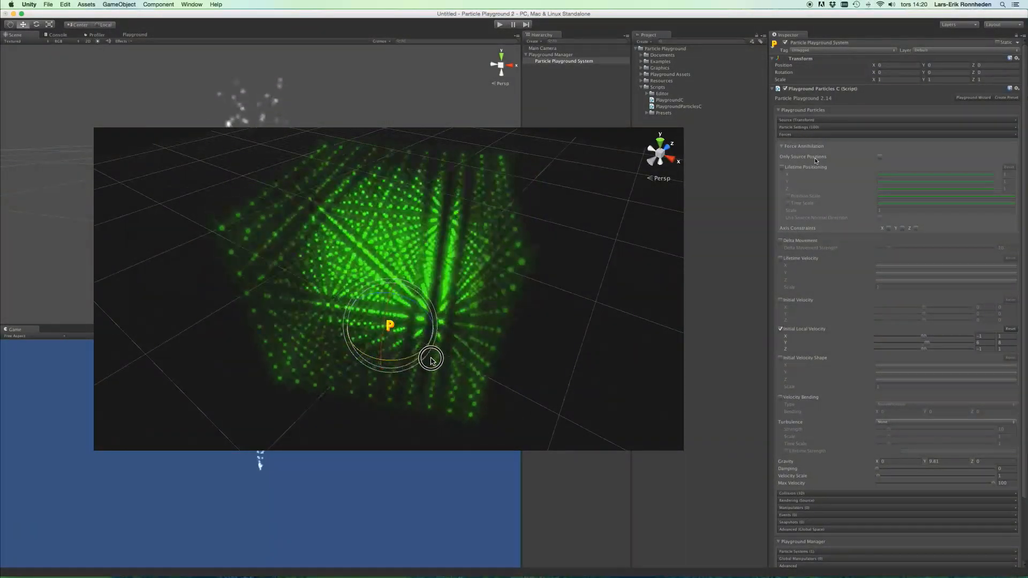
# Orbit the Scene view to watch the particles stream upward in a narrow column.
pyautogui.moveTo(431, 359); pyautogui.dragTo(405, 315)
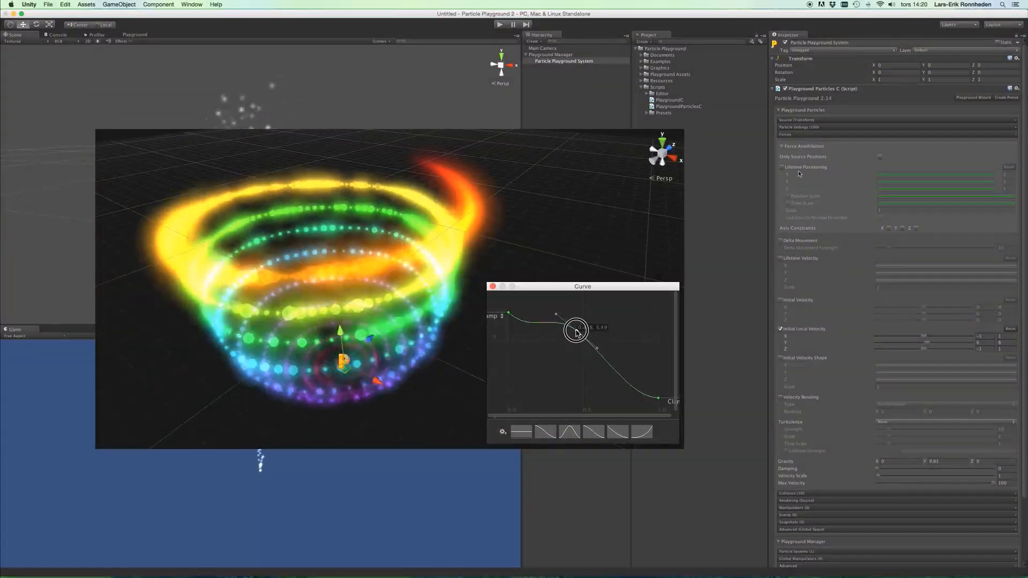
pyautogui.moveTo(577, 330); pyautogui.dragTo(552, 356)
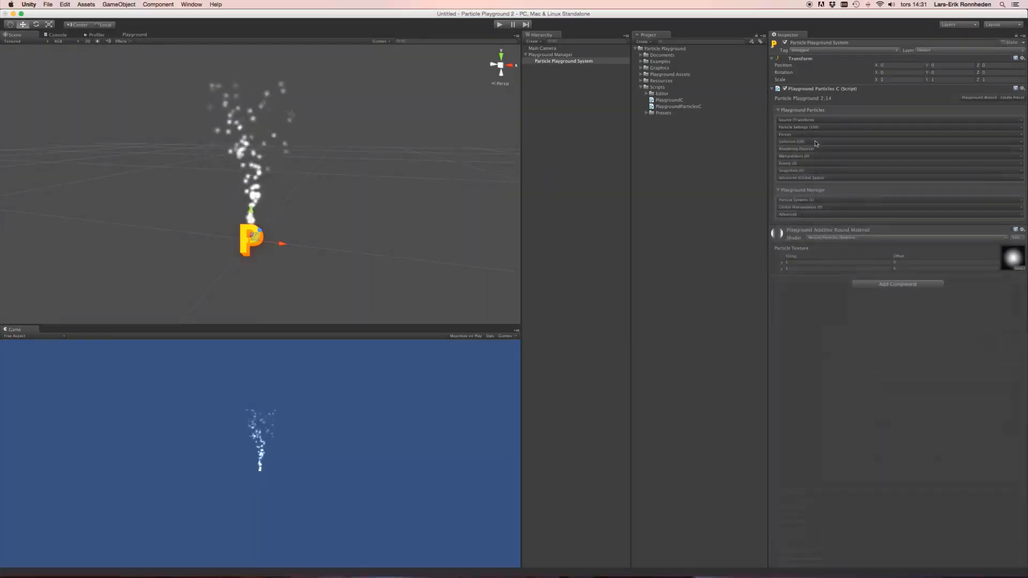
pyautogui.click(792, 141)
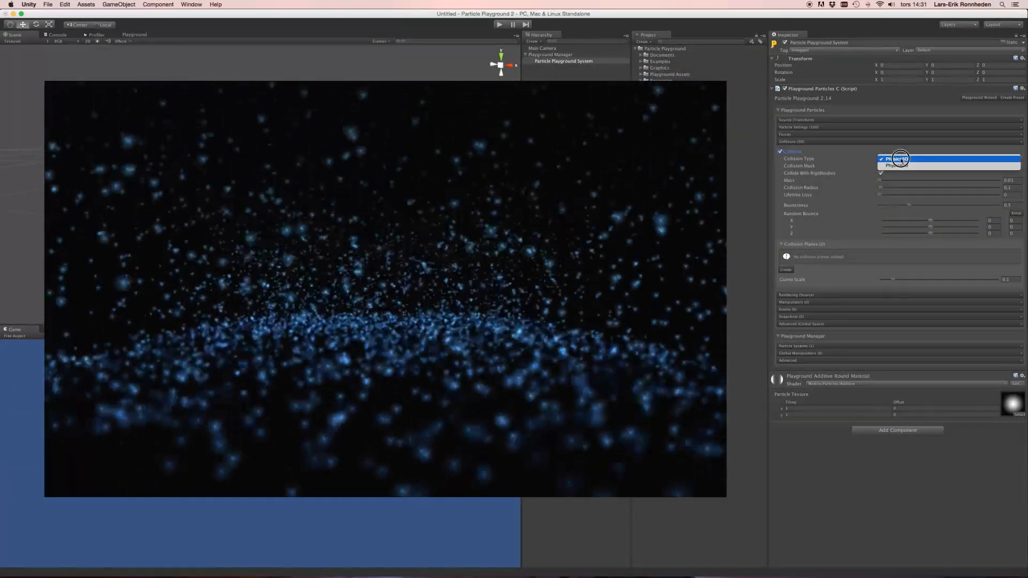
pyautogui.click(900, 159)
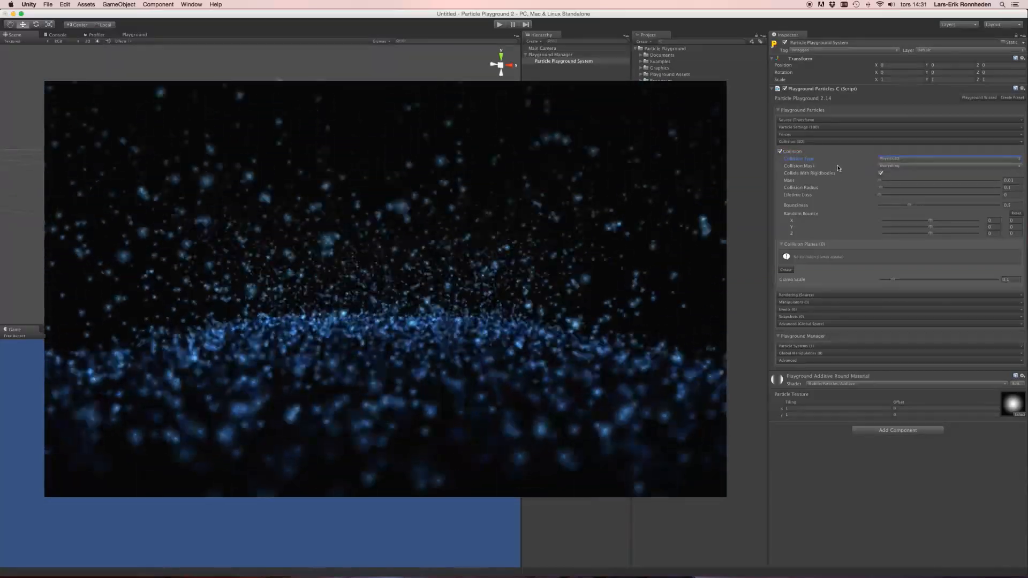
pyautogui.click(948, 166)
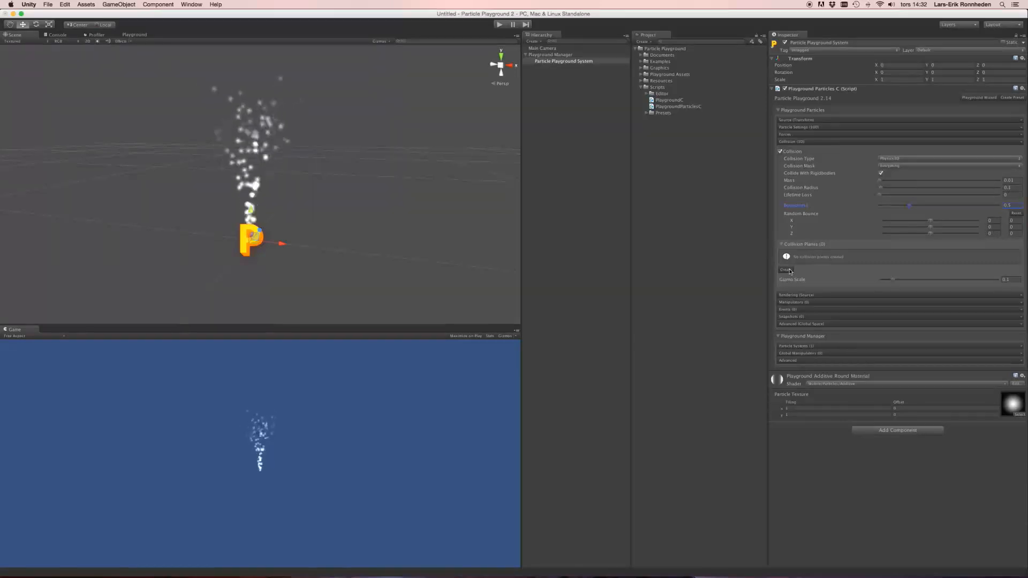
pyautogui.click(786, 269)
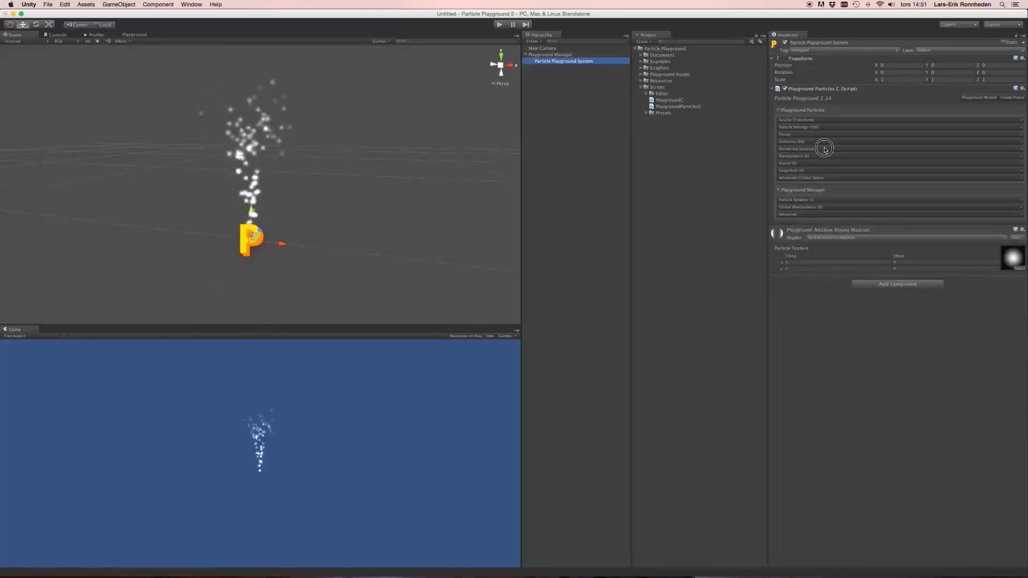
# Expand the Rendering foldout and set Color Source to Source.
pyautogui.click(794, 149)
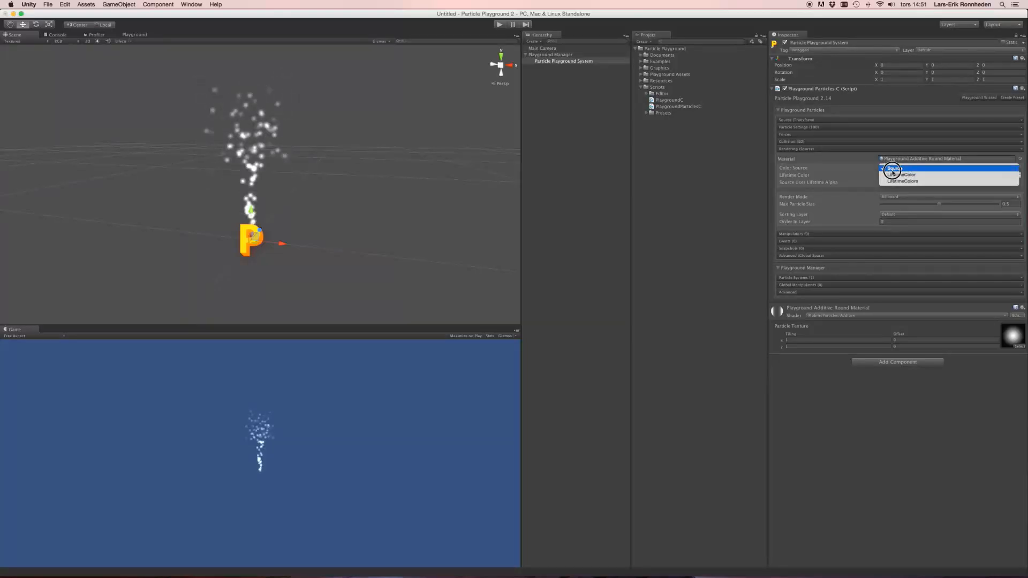
pyautogui.click(893, 168)
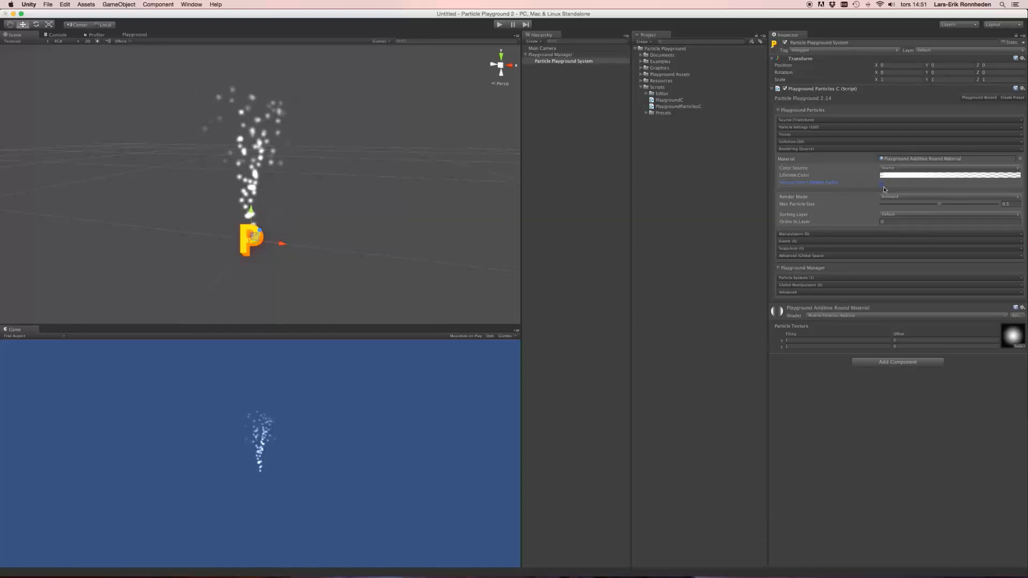
# Change the Color Source to LifetimeColor.
pyautogui.click(948, 168)
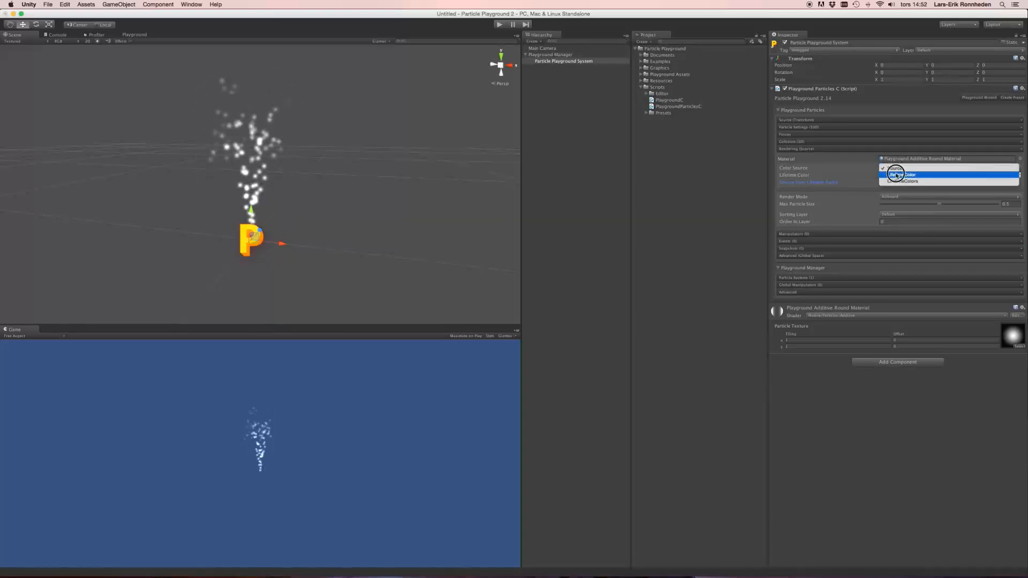
pyautogui.click(900, 174)
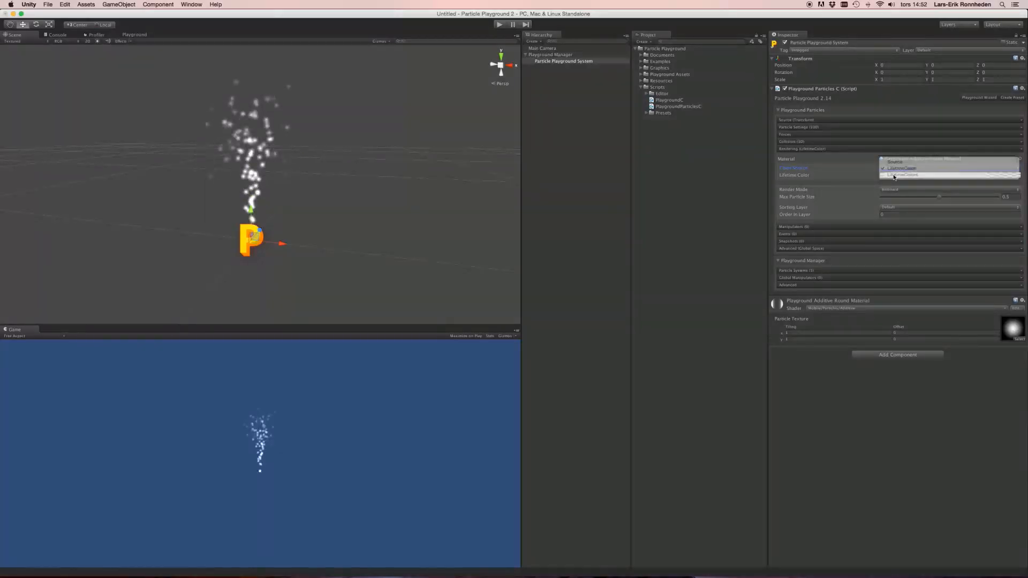
# Colour particles from LifetimeColors with an orange gradient and a second blue-to-orange gradient.
pyautogui.click(902, 169)
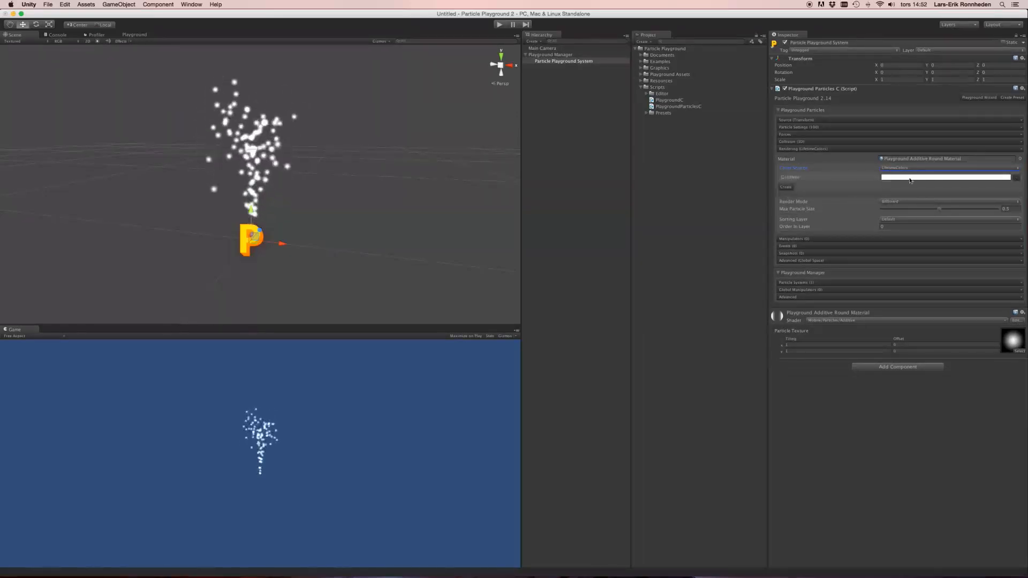
pyautogui.click(943, 178)
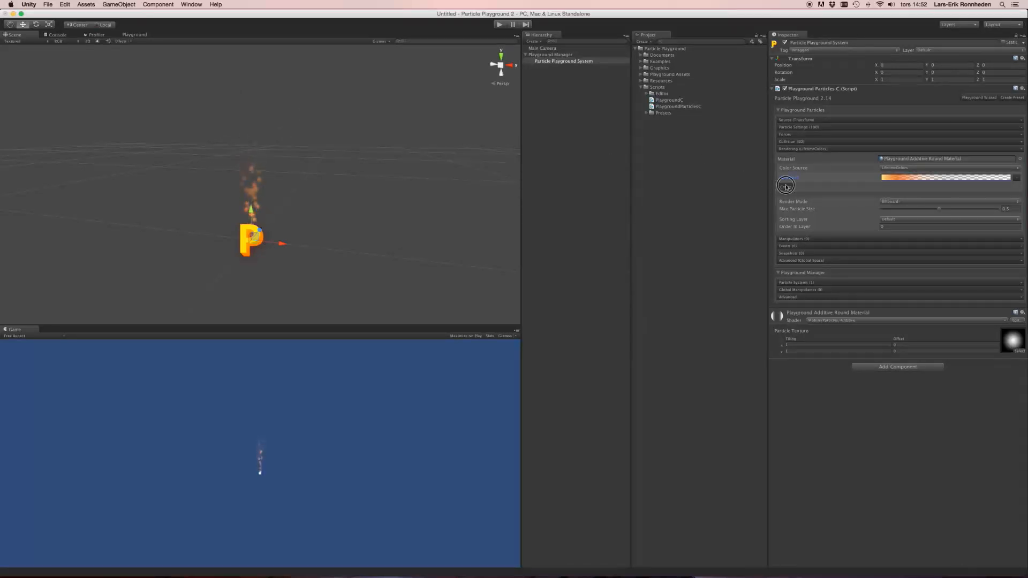
pyautogui.click(785, 184)
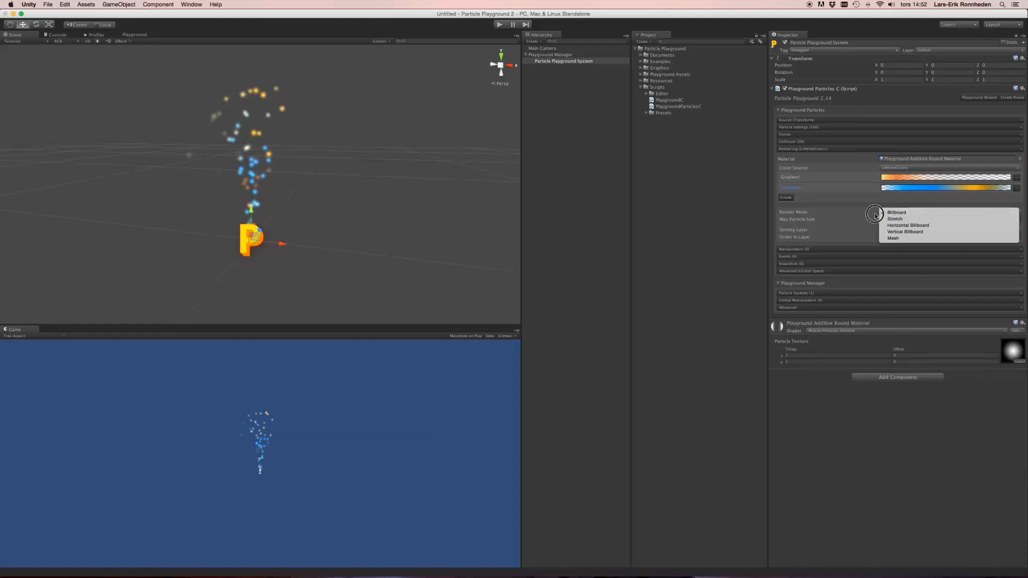
pyautogui.moveTo(896, 219)
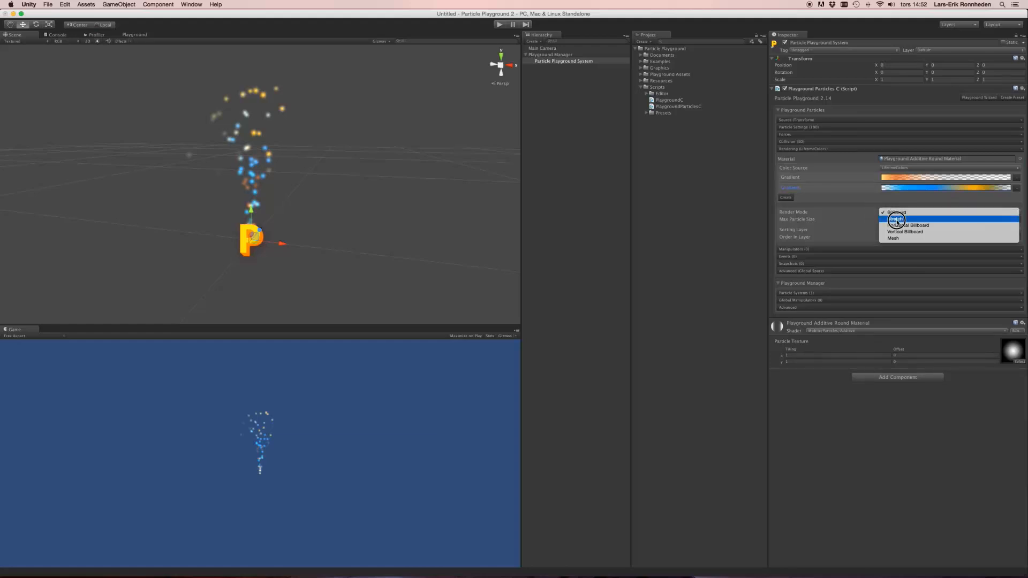
pyautogui.moveTo(904, 231)
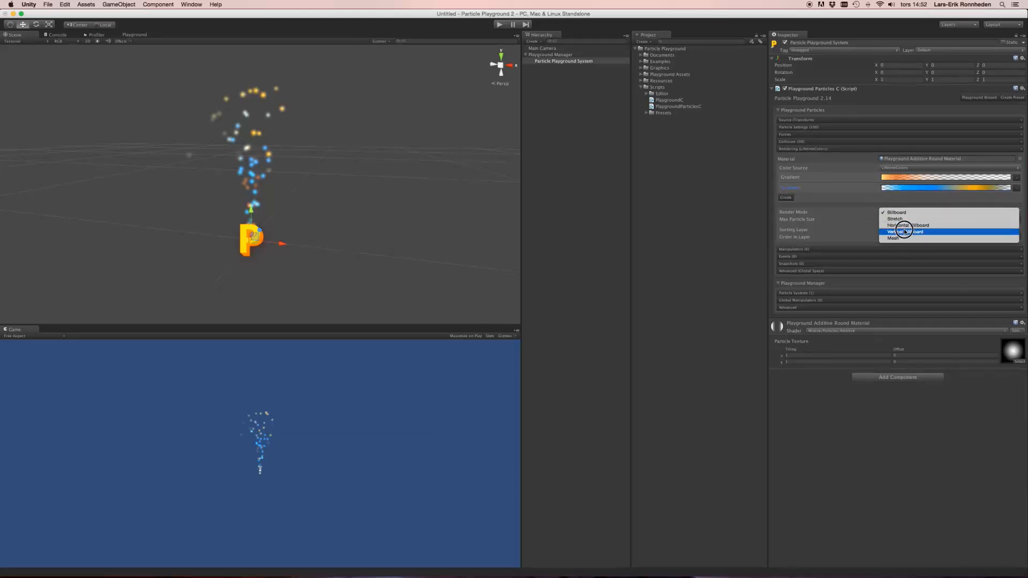
pyautogui.moveTo(893, 237)
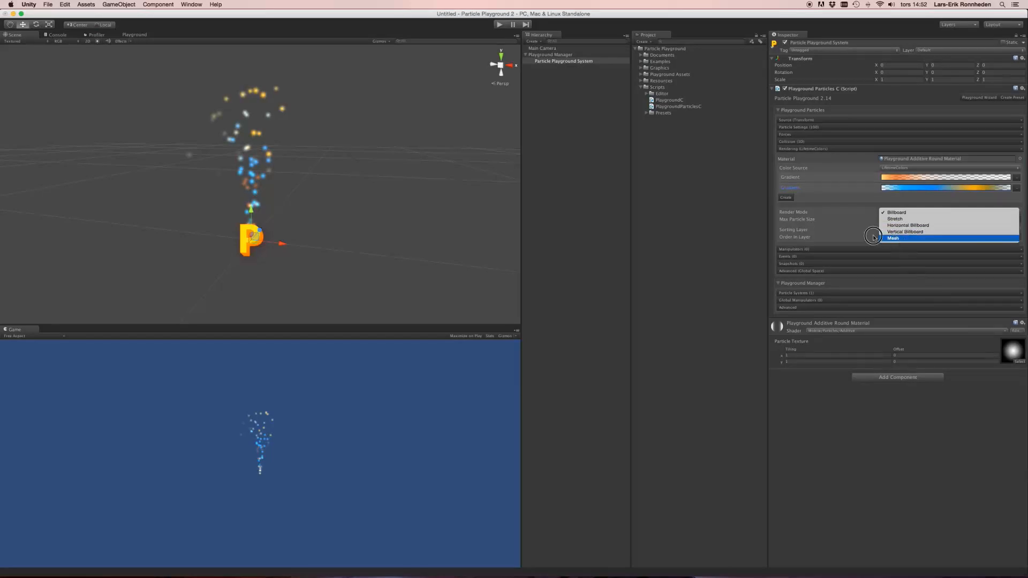